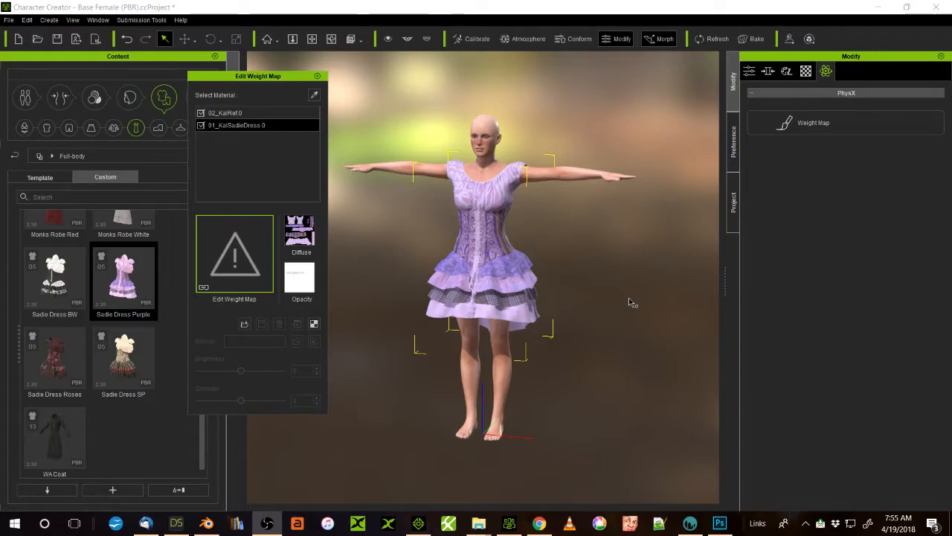
mouse_move(604, 284)
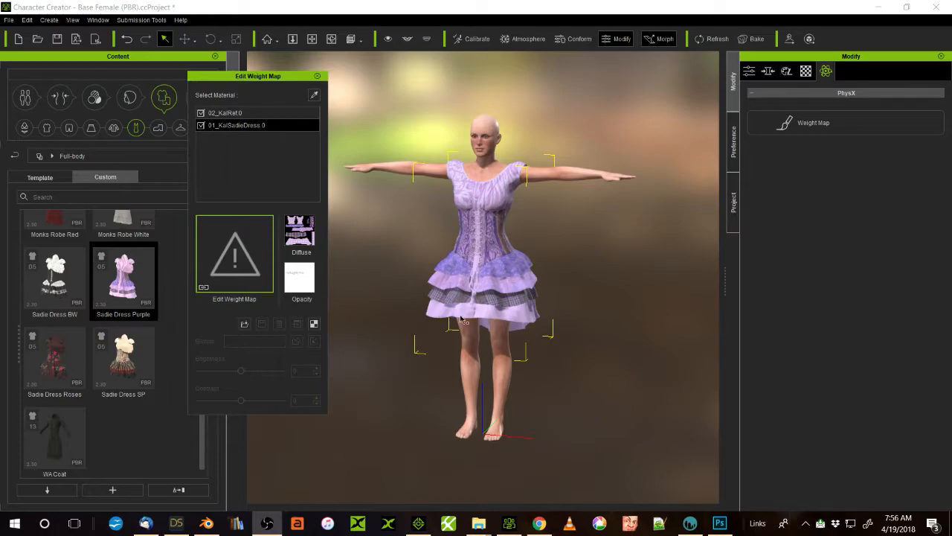
mouse_move(424, 256)
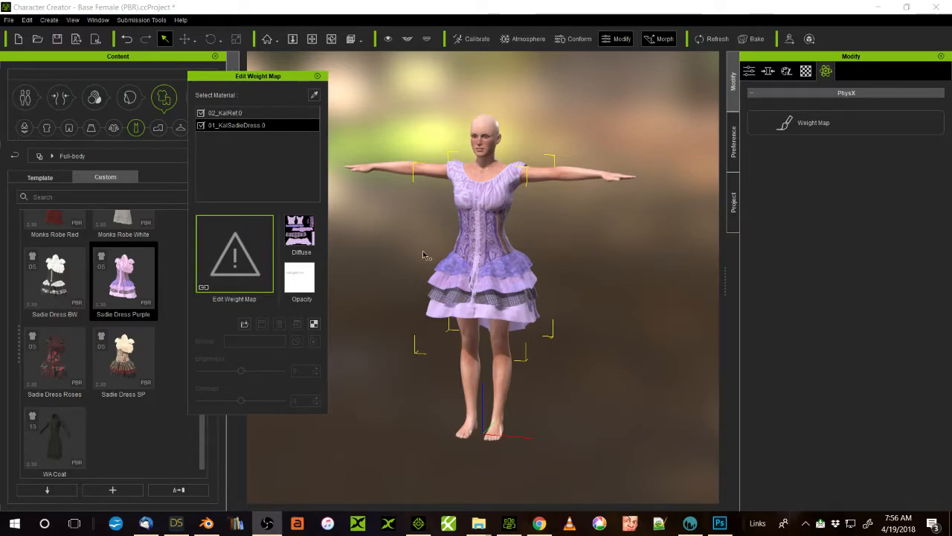
mouse_move(533, 268)
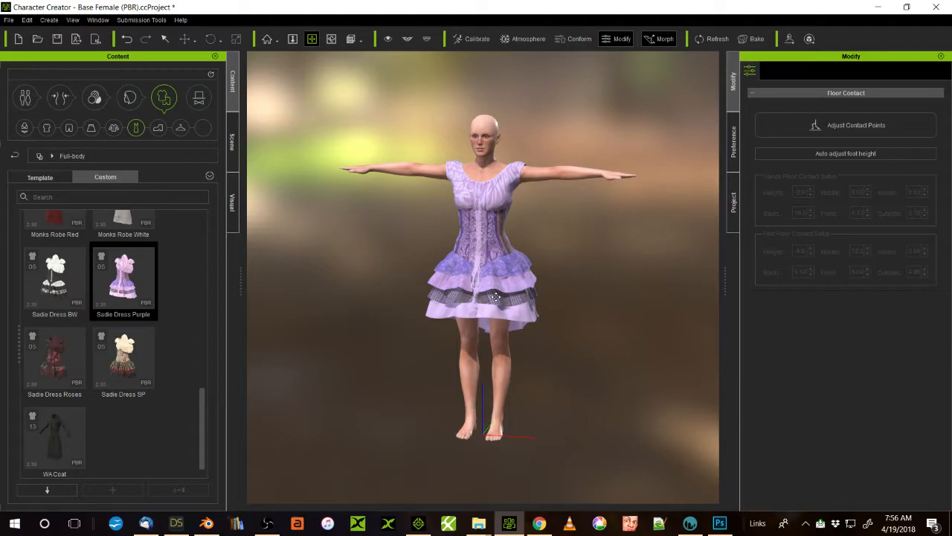
mouse_move(521, 291)
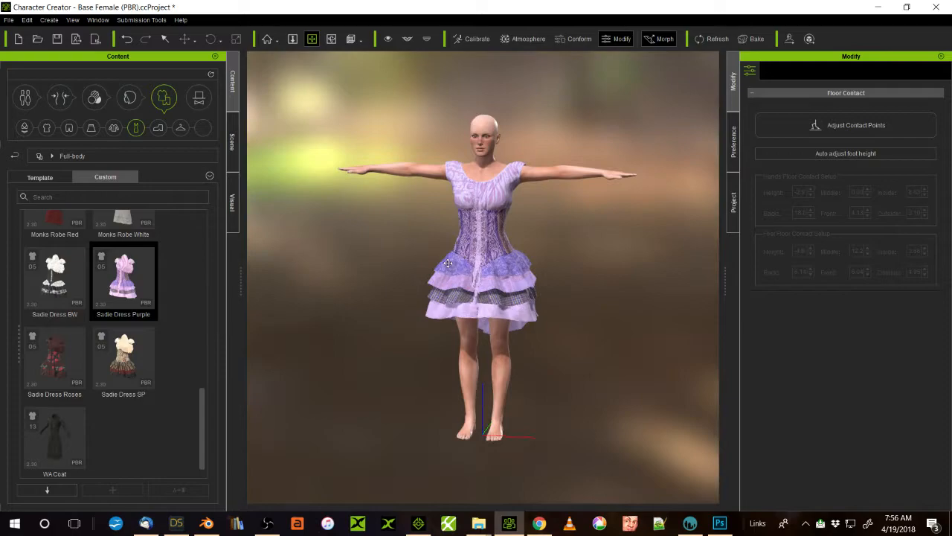
mouse_move(488, 308)
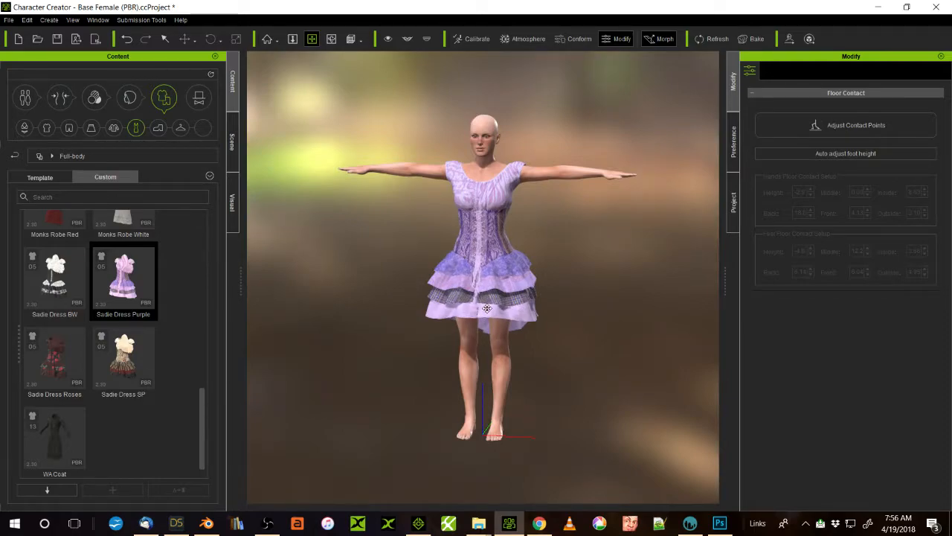
mouse_move(494, 303)
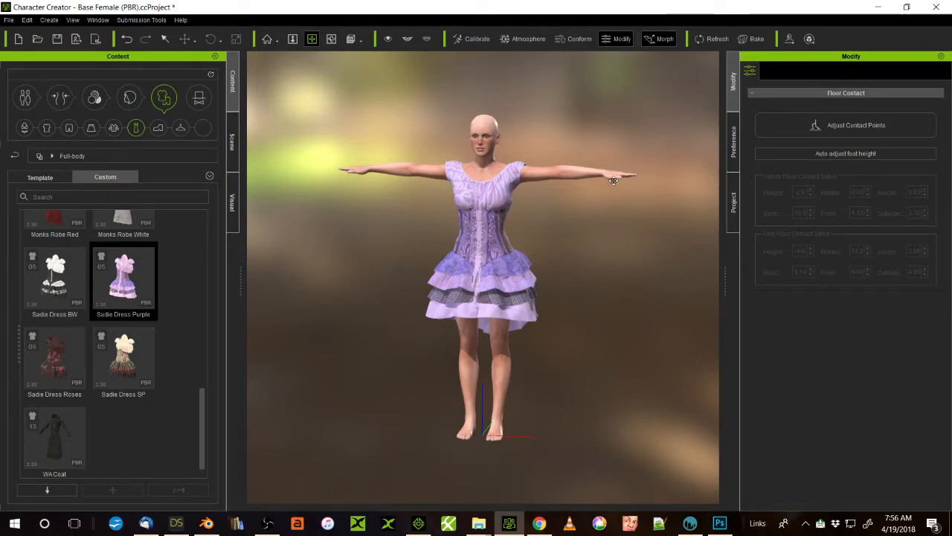
- Preview the dress in Female Pose 06 from the front, then restore Calibration pose 01 (T-pose)
click(471, 39)
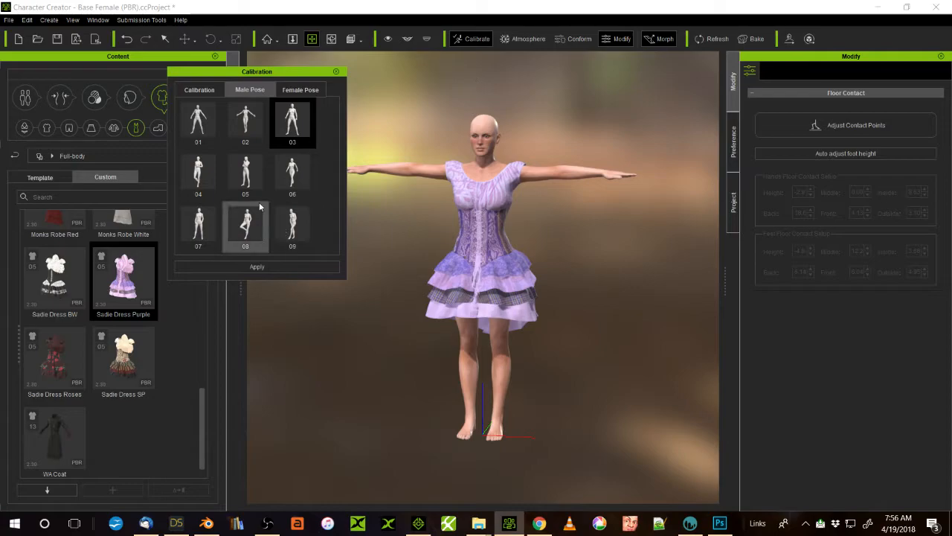
click(300, 90)
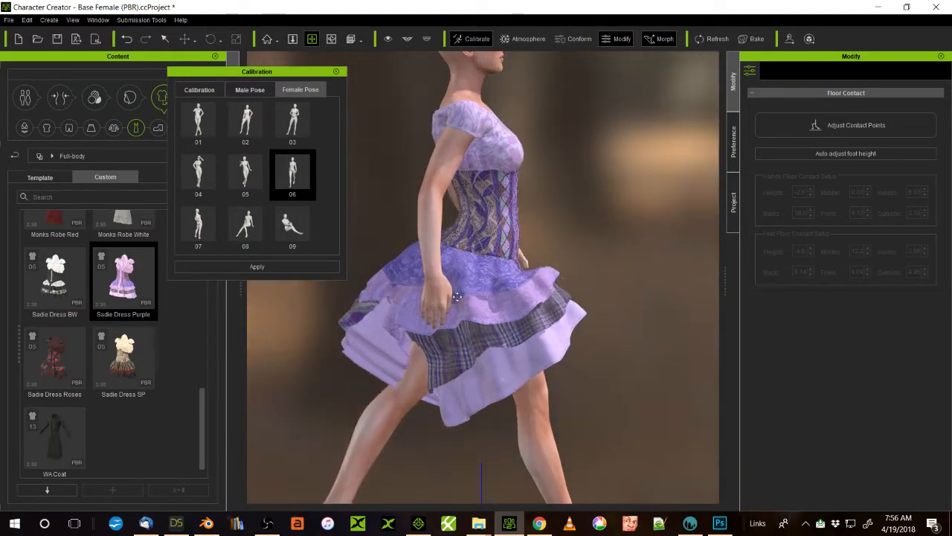
drag(459, 296, 443, 342)
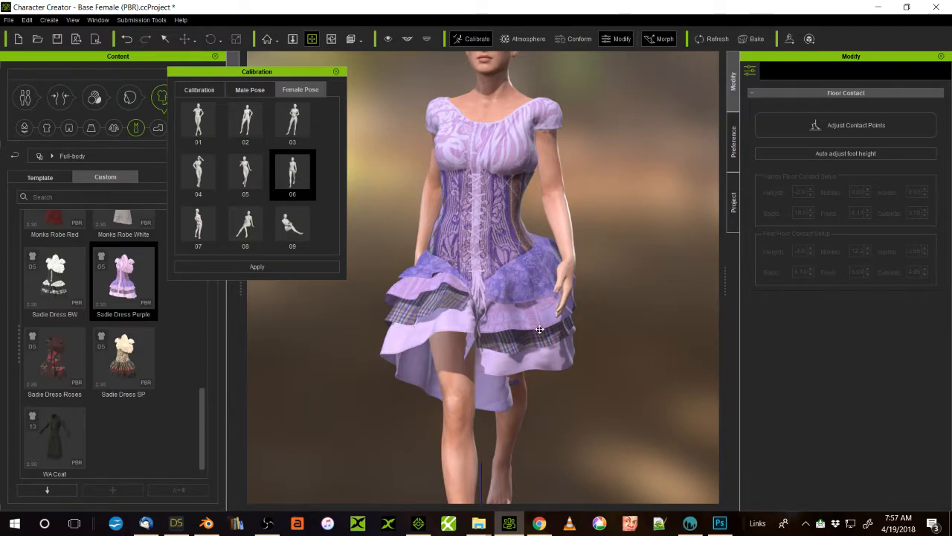
mouse_move(429, 325)
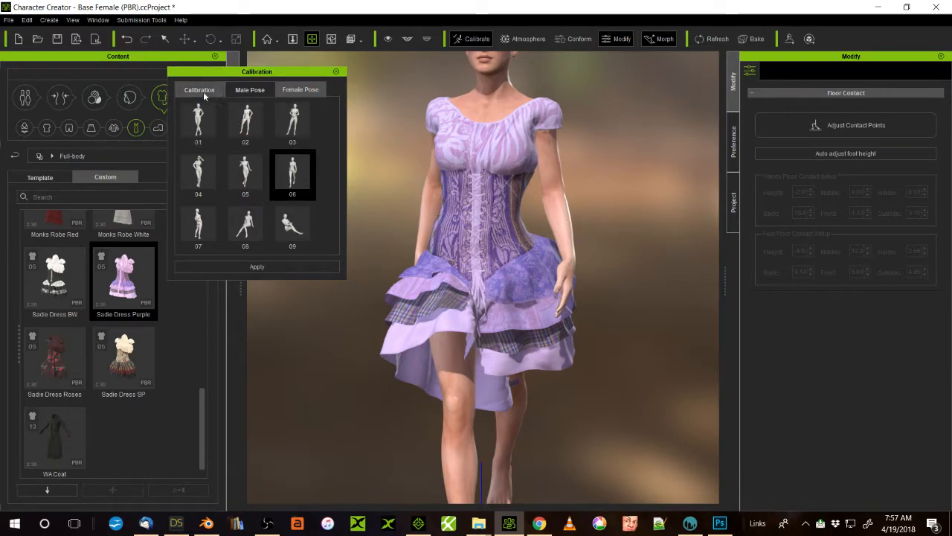
click(198, 122)
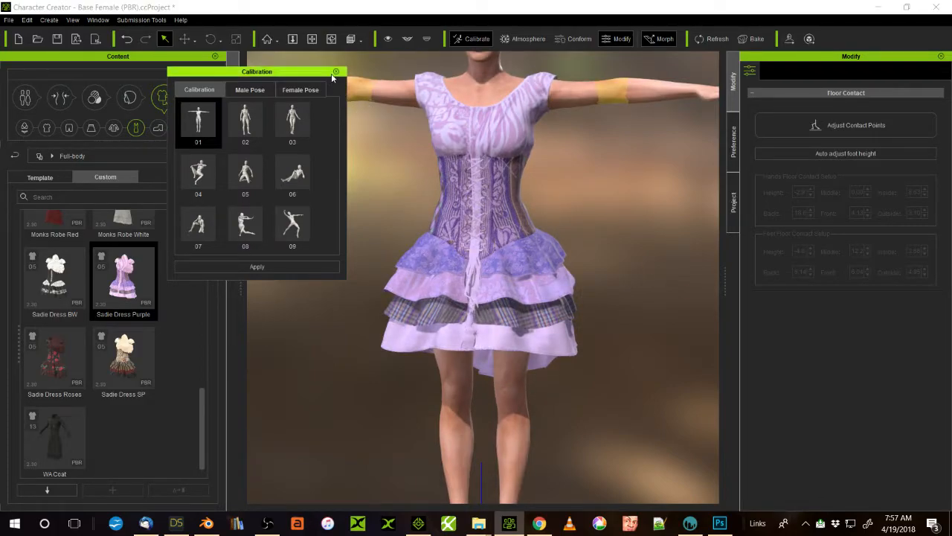
- Select Sadie Dress in the Scene tree and bring up its PhysX Weight Map editor
click(336, 71)
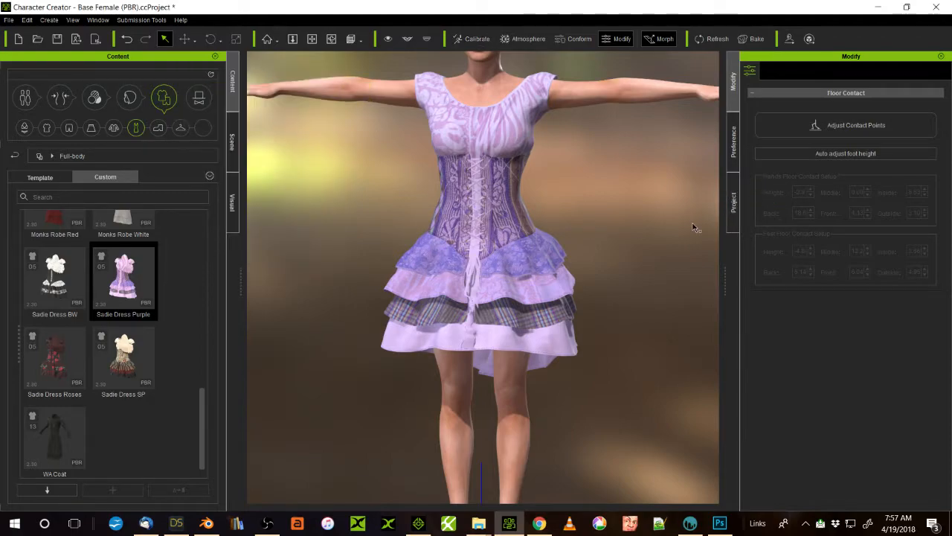
click(768, 71)
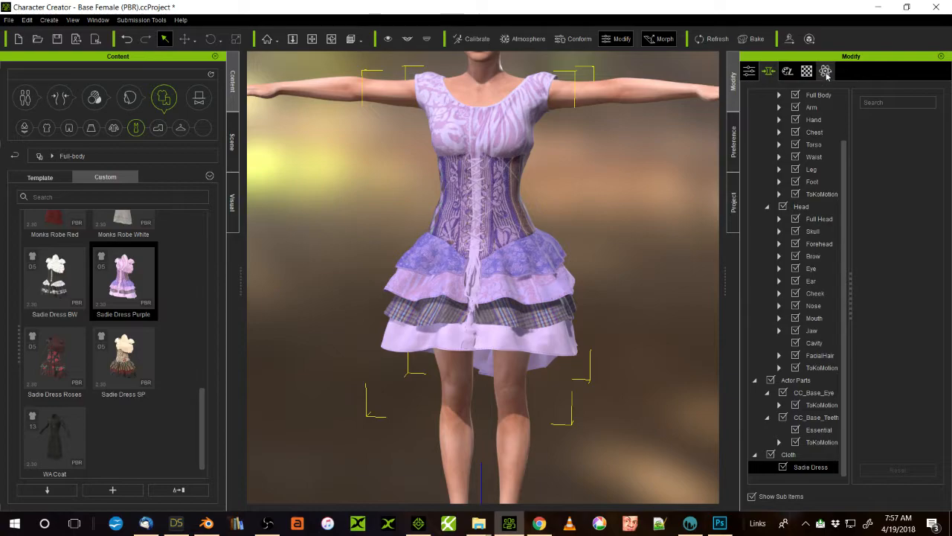
click(824, 71)
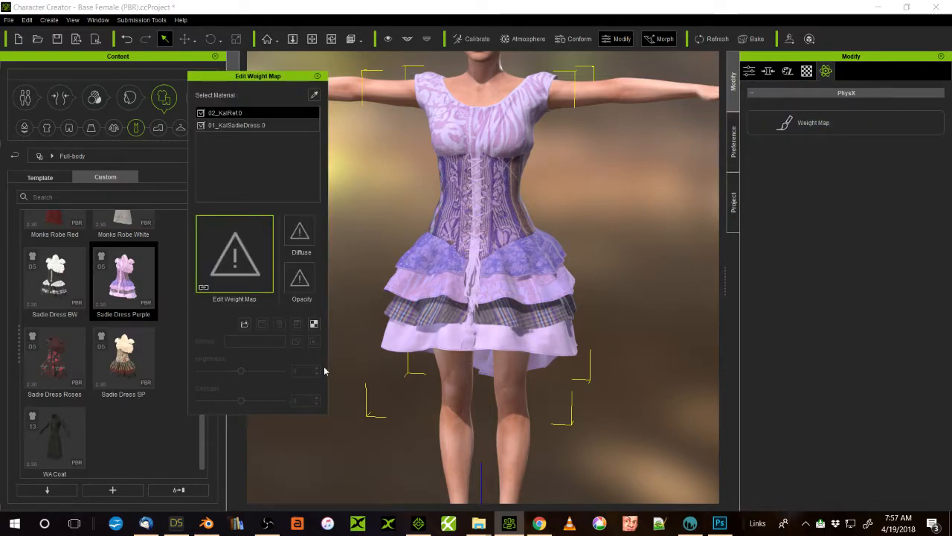
mouse_move(315, 324)
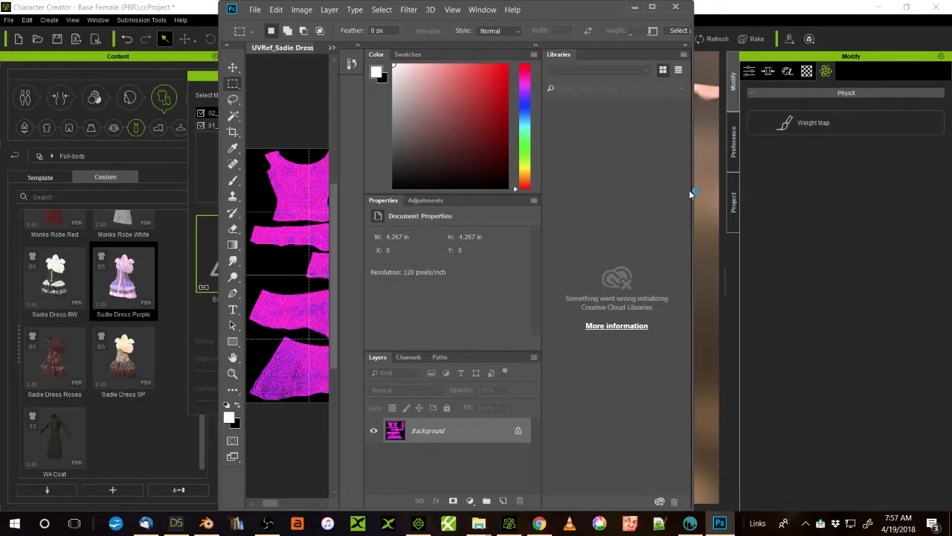
- Fit the UVRef bitmap to view the whole layout, then switch to the gradient dress in 3D-Coat
click(652, 6)
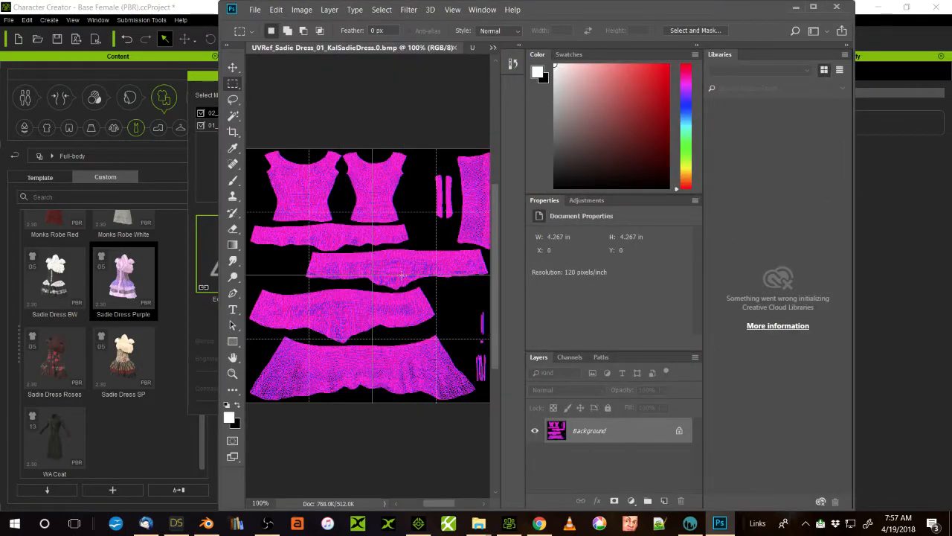
mouse_move(322, 287)
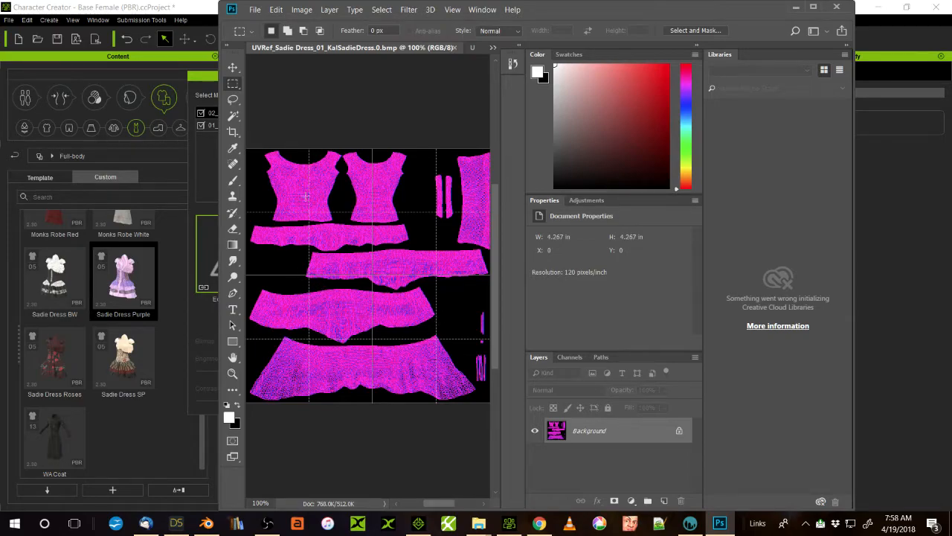
mouse_move(372, 163)
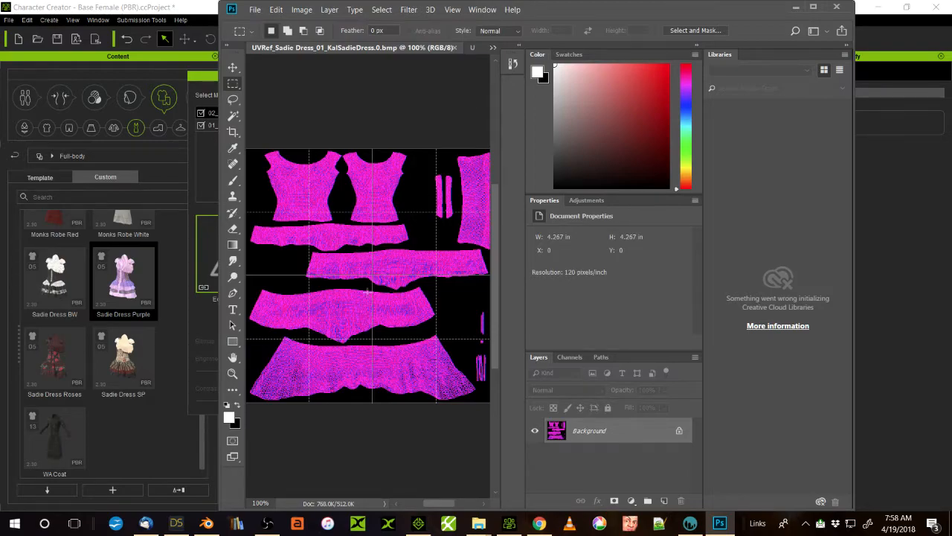
mouse_move(250, 247)
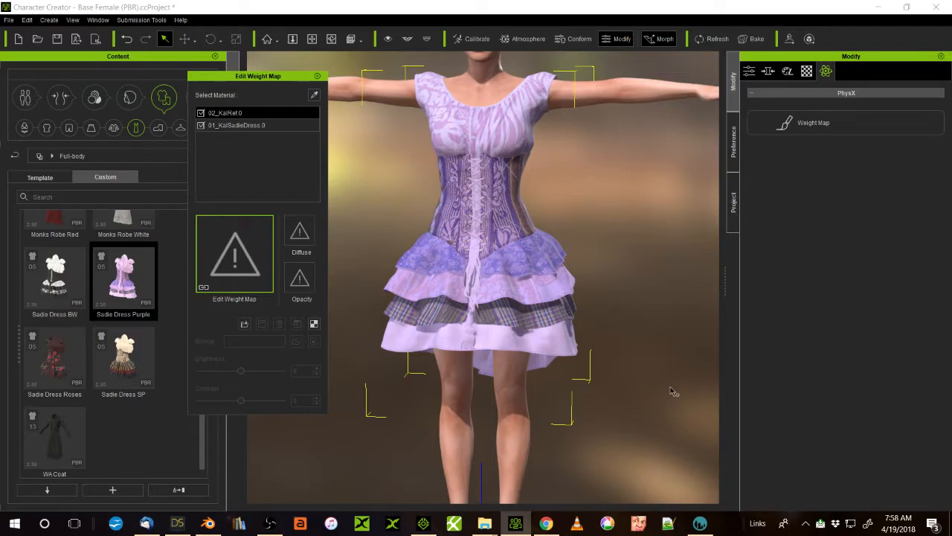
click(699, 524)
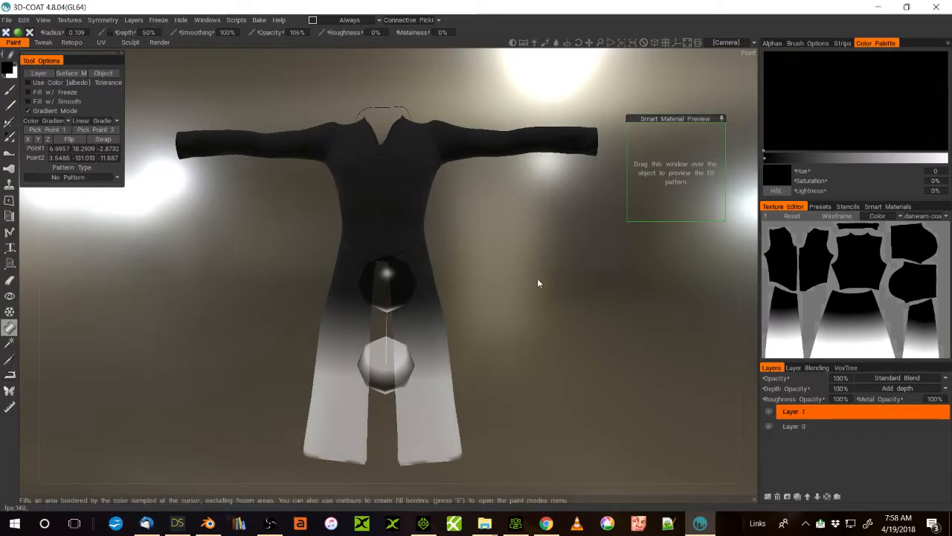
mouse_move(586, 321)
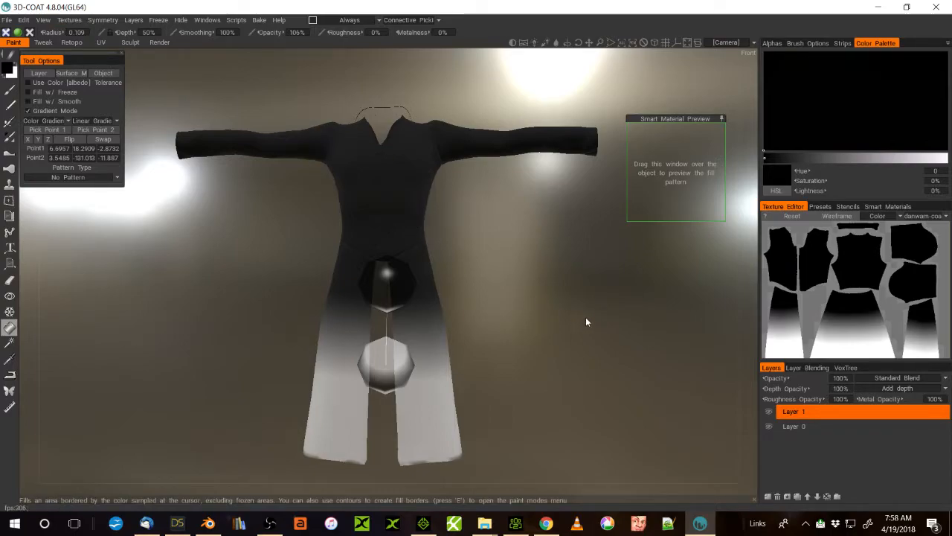
mouse_move(583, 337)
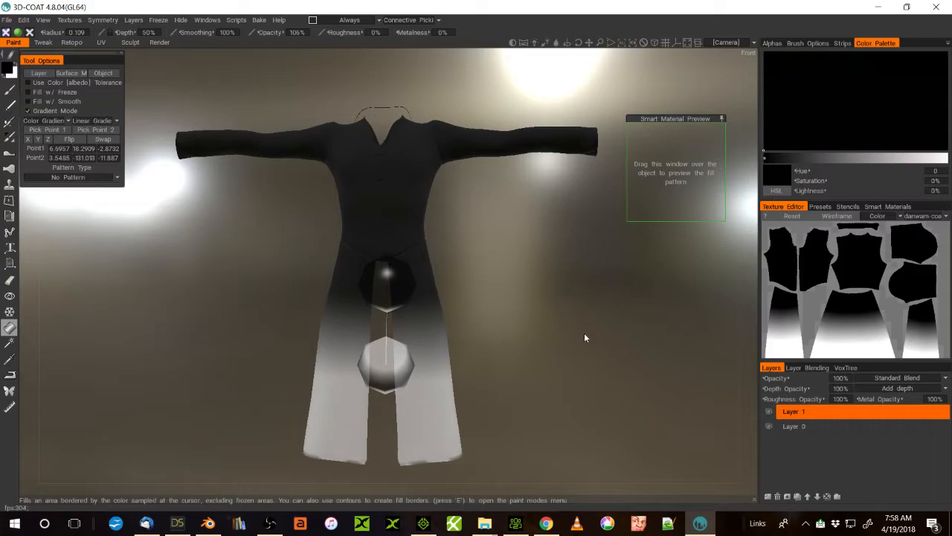
mouse_move(558, 275)
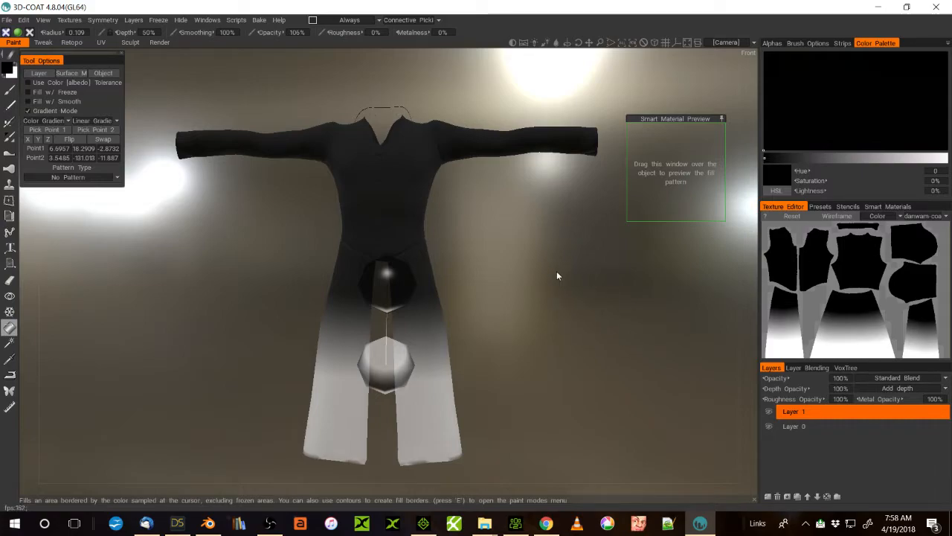
mouse_move(548, 291)
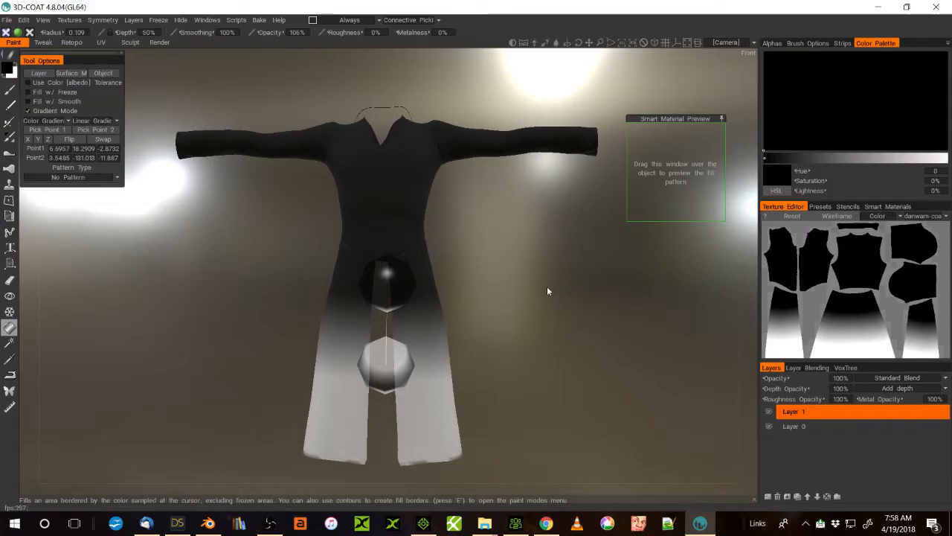
mouse_move(647, 328)
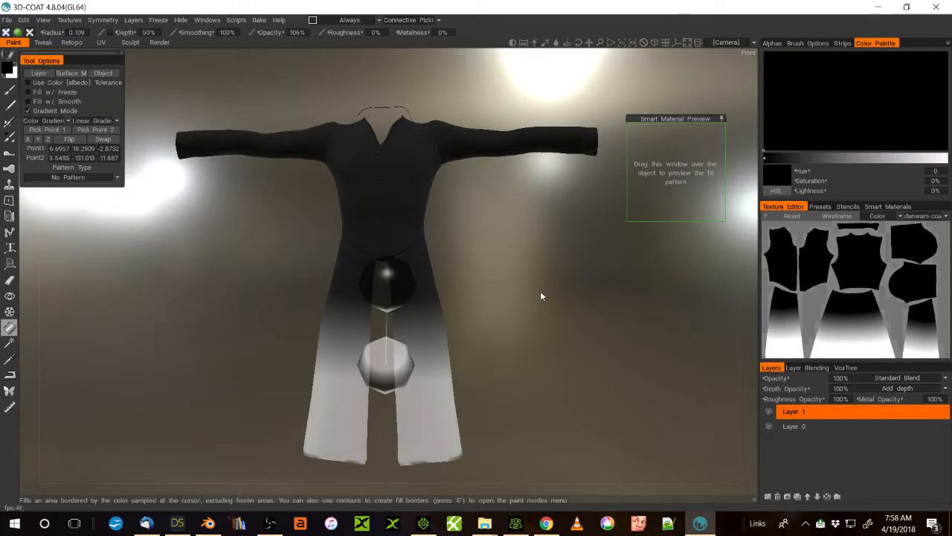
mouse_move(455, 371)
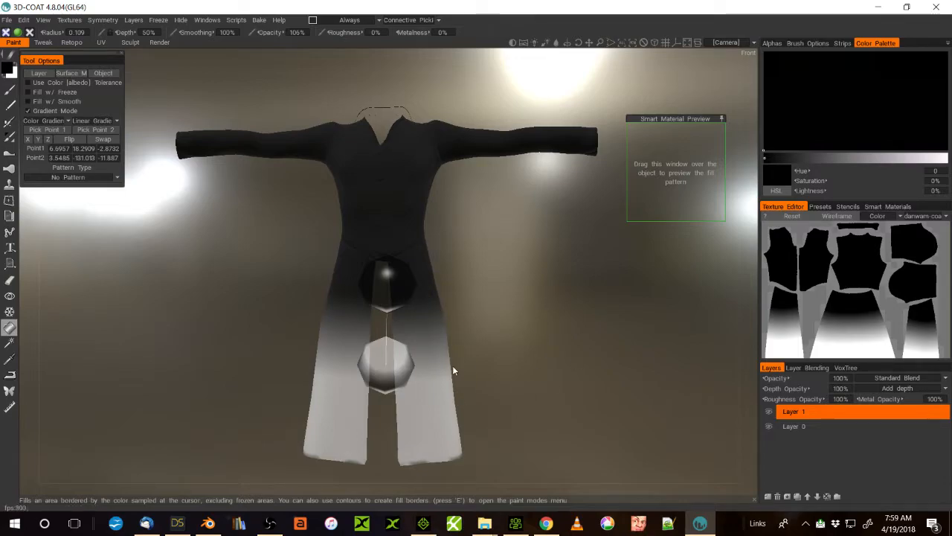
mouse_move(537, 253)
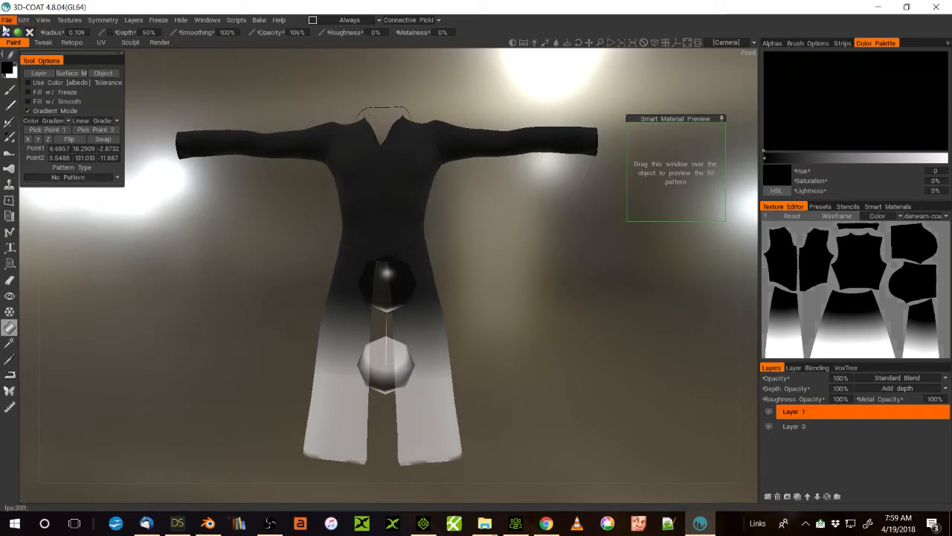
mouse_move(9, 20)
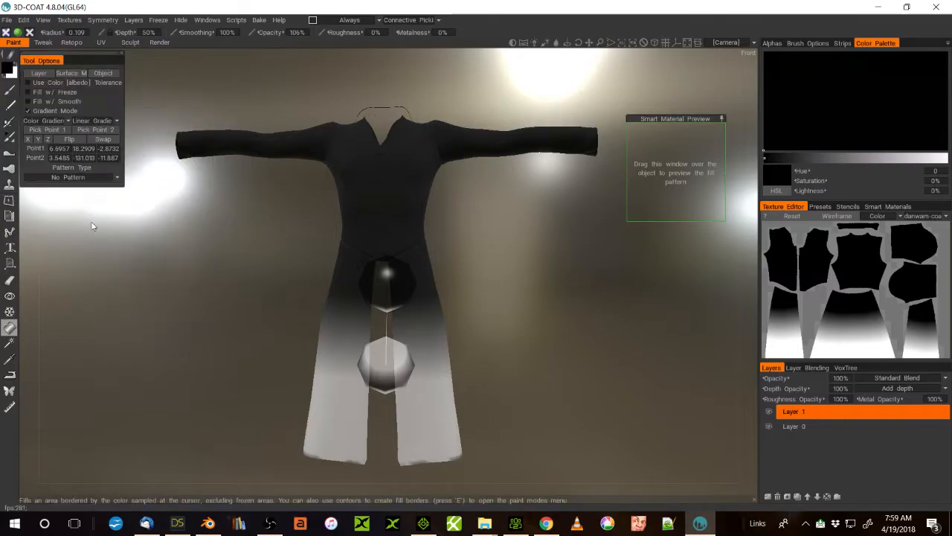
- Leave 3D-Coat's file options and return to Character Creator's Edit Weight Map dialog
click(8, 20)
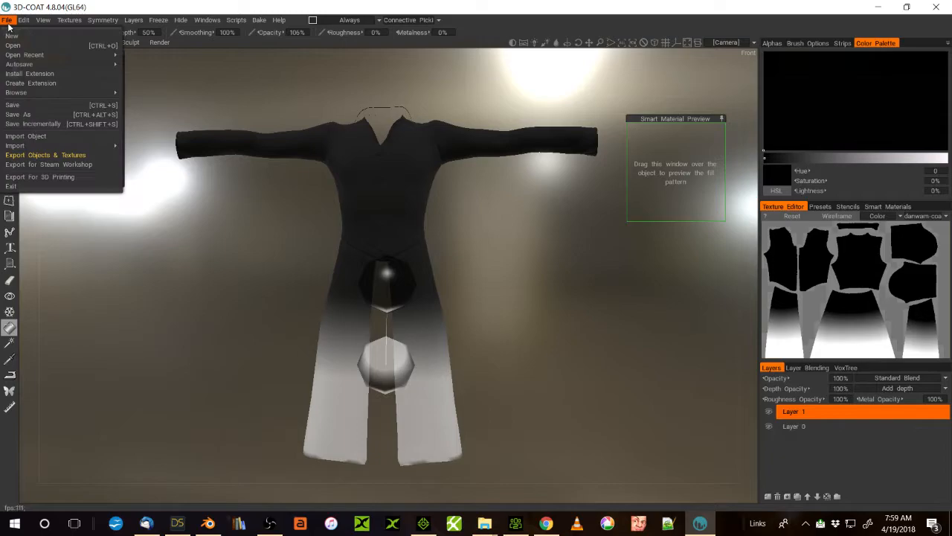
mouse_move(27, 137)
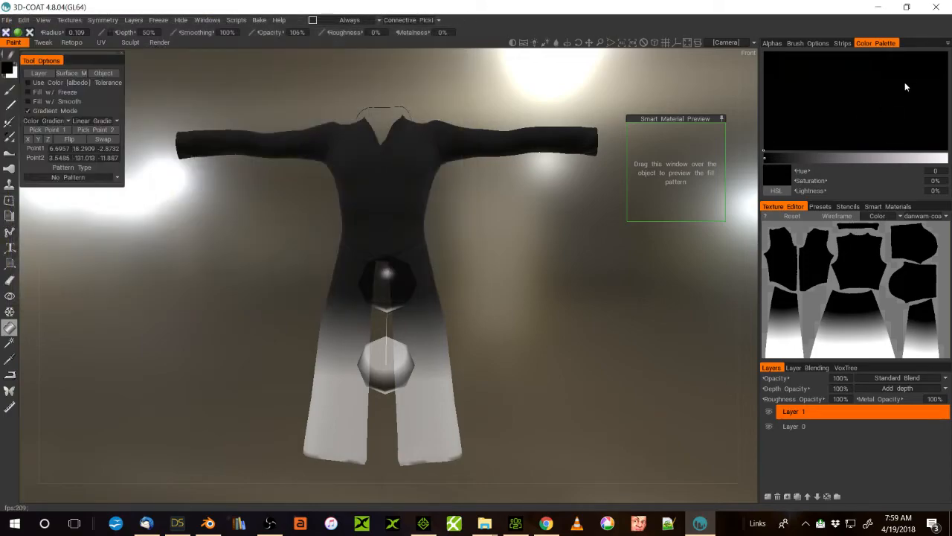
click(935, 6)
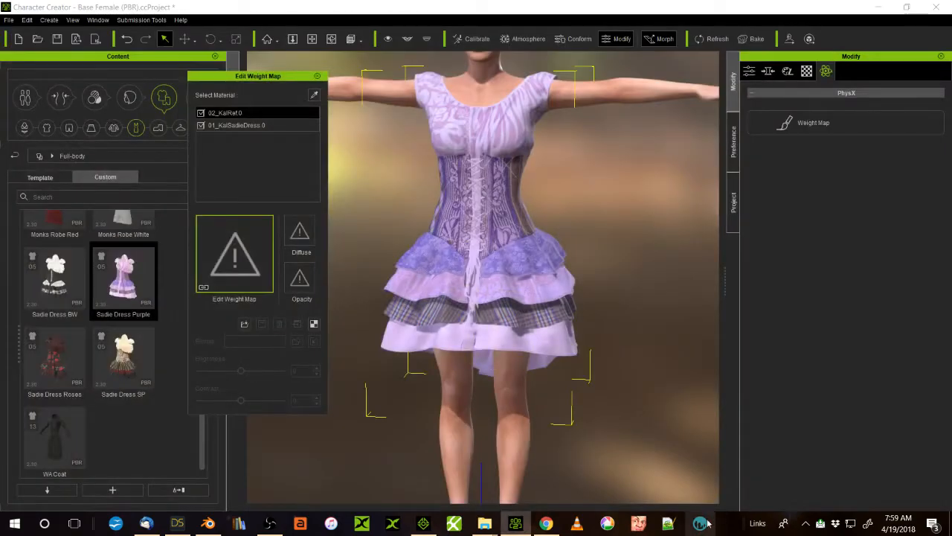
- Switch to 3D-Coat and choose Paint UV Mapped Mesh (Per Pixel) in the start dialog
click(699, 523)
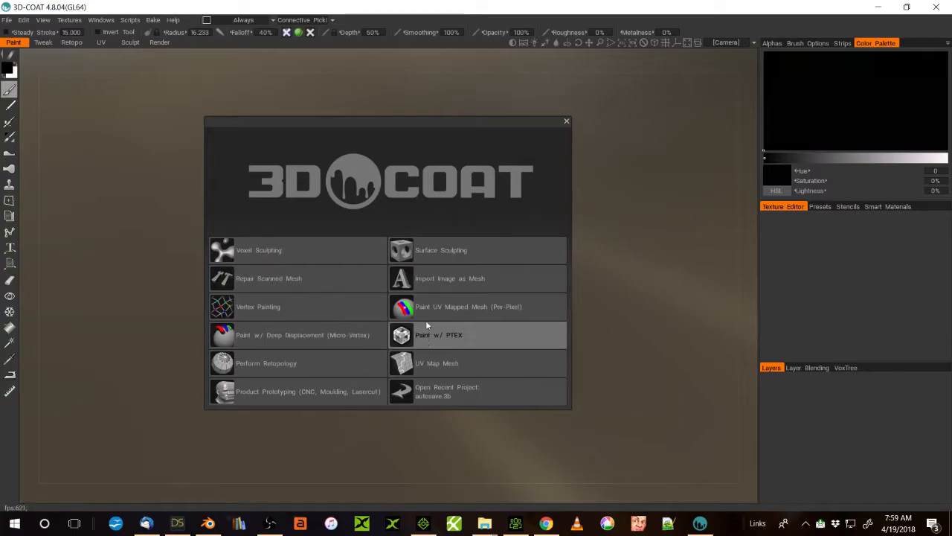
mouse_move(467, 307)
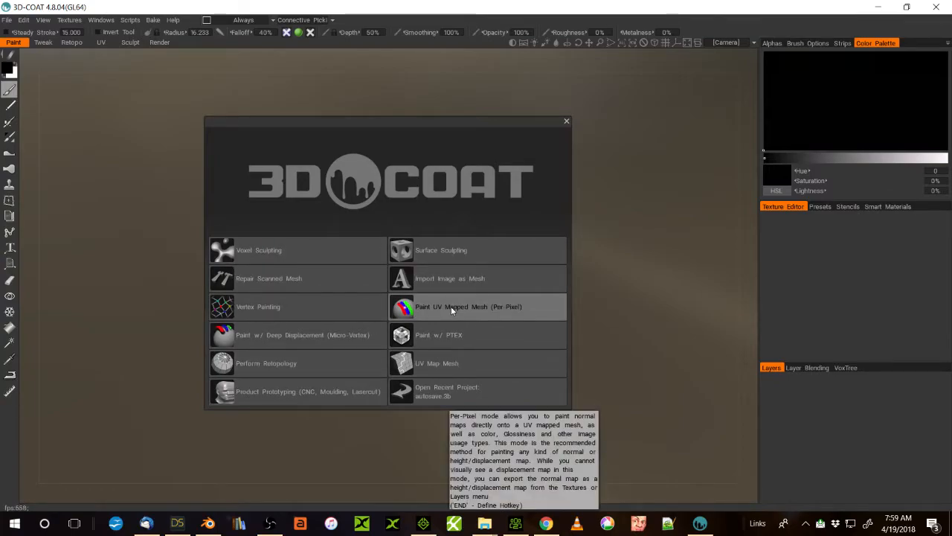
click(467, 307)
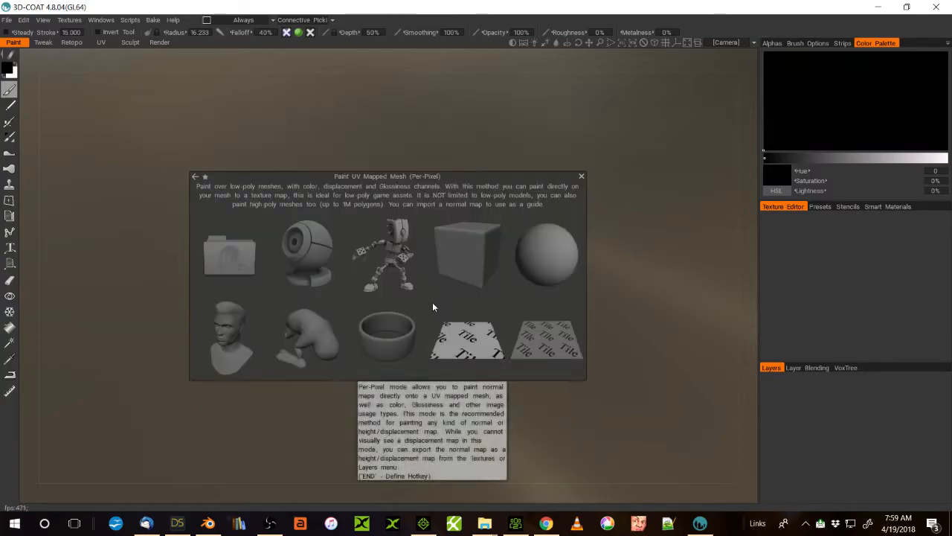
- Browse Downloads and open Sadie Dress.obj as the model to paint
click(230, 254)
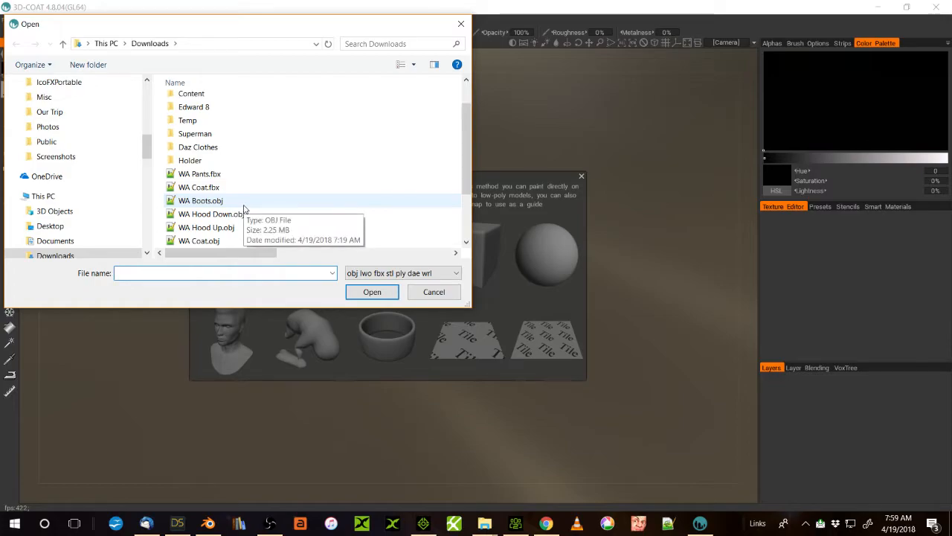
scroll(down, 3)
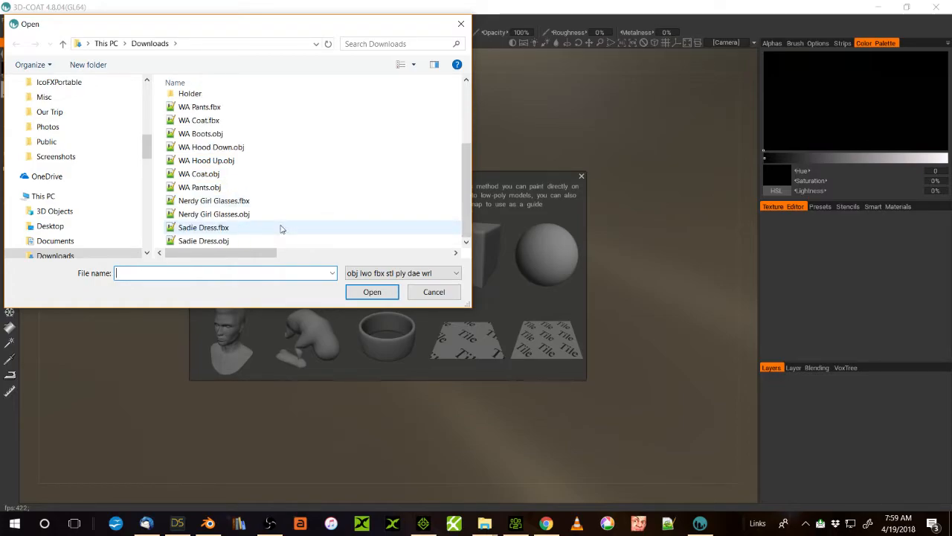
click(202, 241)
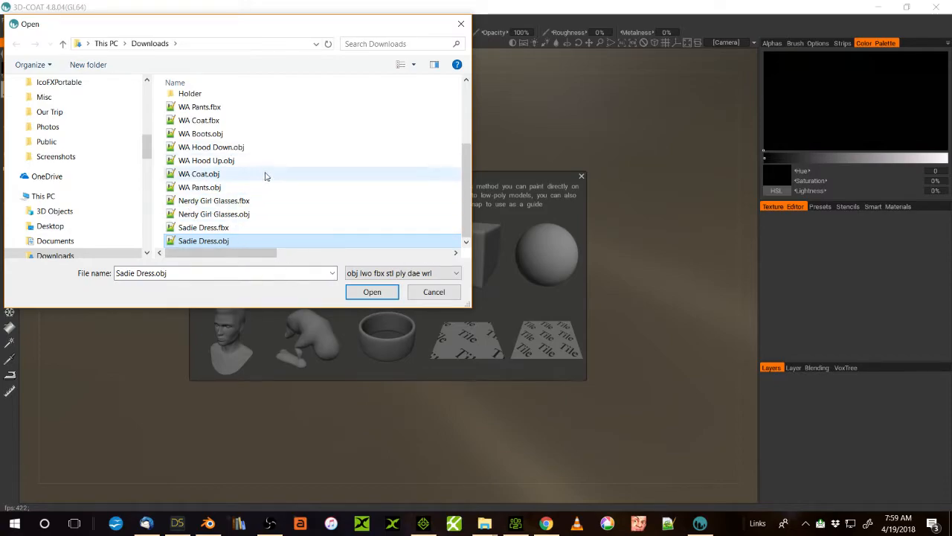
click(202, 241)
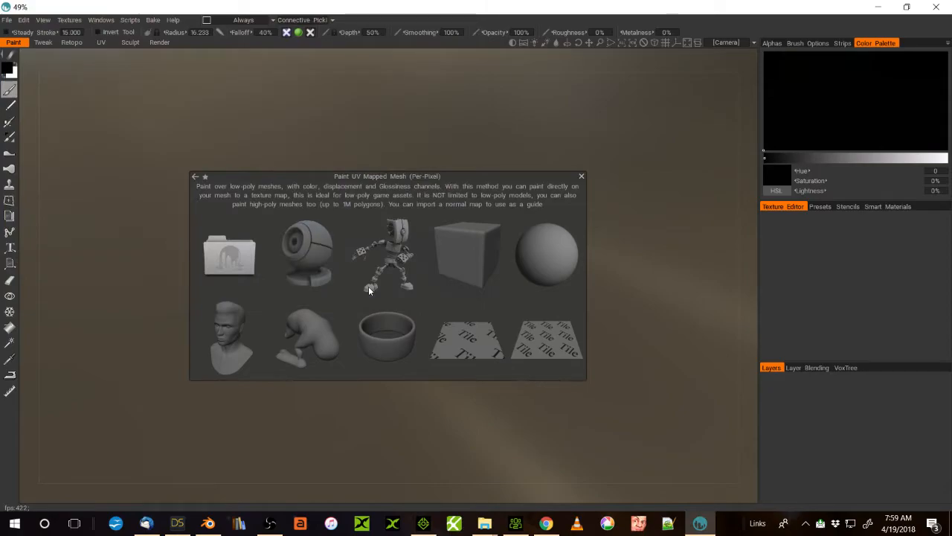
mouse_move(631, 272)
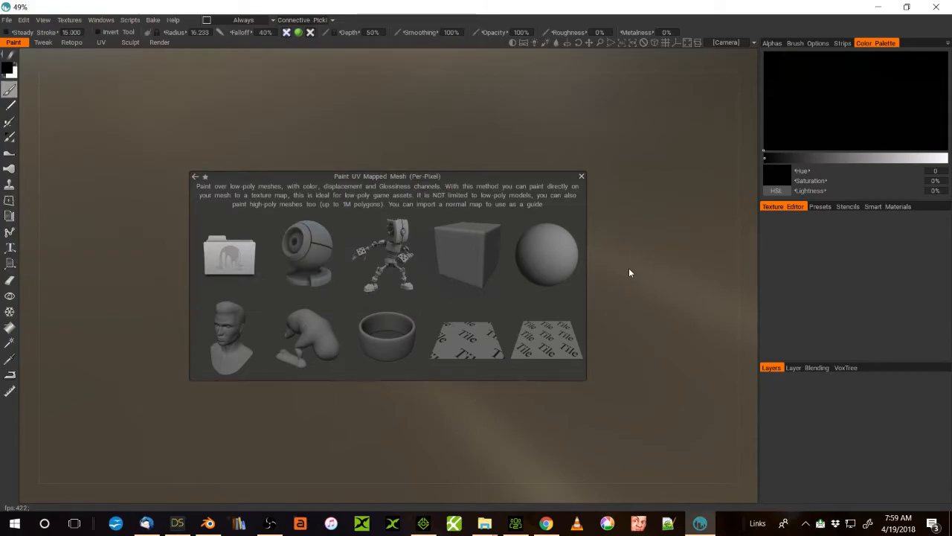
mouse_move(631, 278)
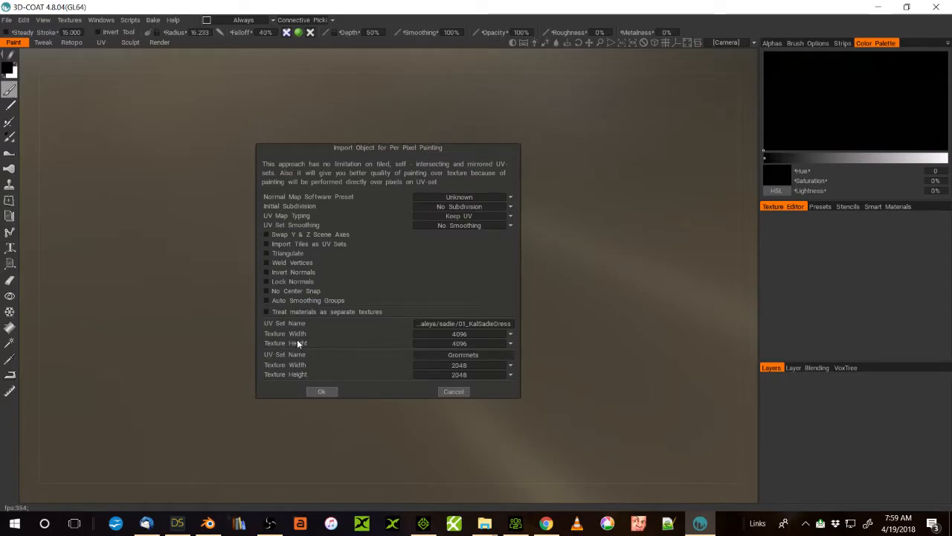
mouse_move(512, 336)
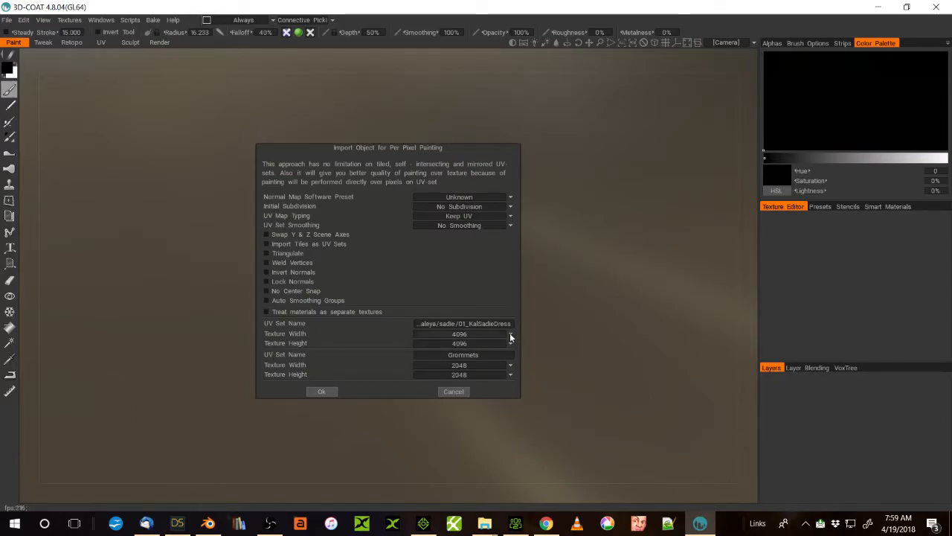
- Import the dress with Texture Width and Height set to 512
click(510, 333)
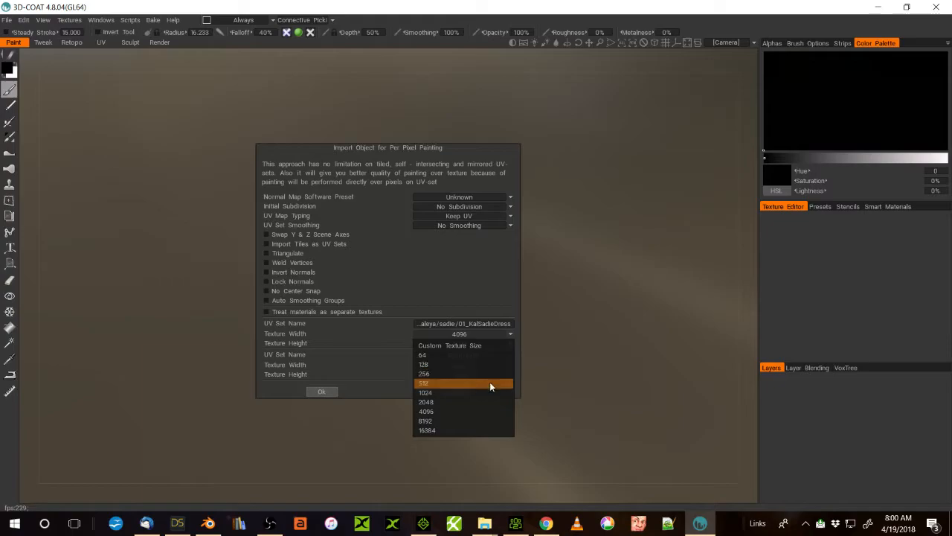
click(423, 384)
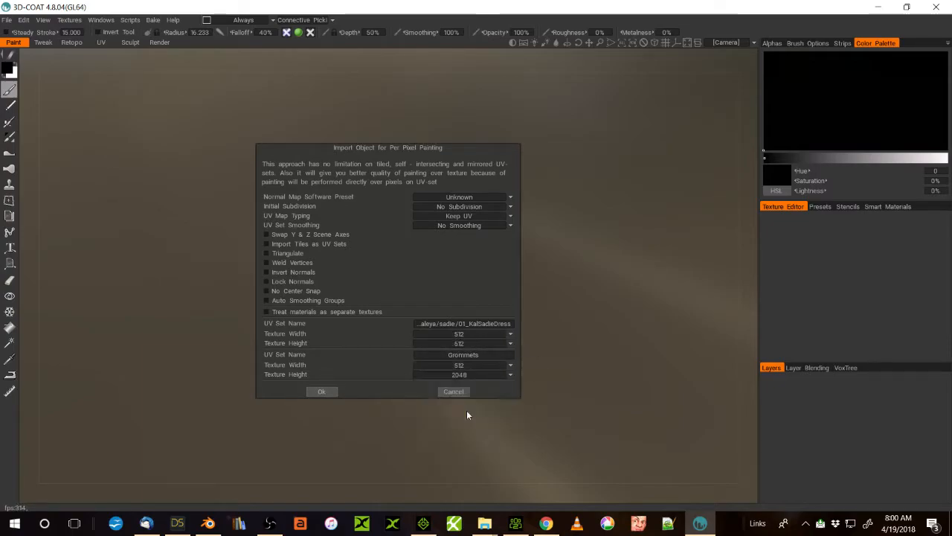
click(321, 391)
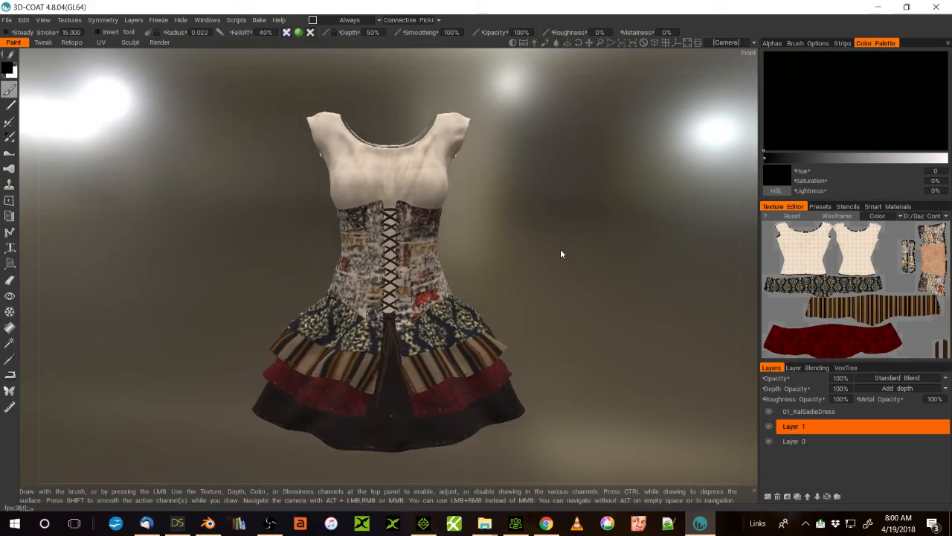
- Clear the original texture and fill Layer 1 of the dress with black
click(818, 410)
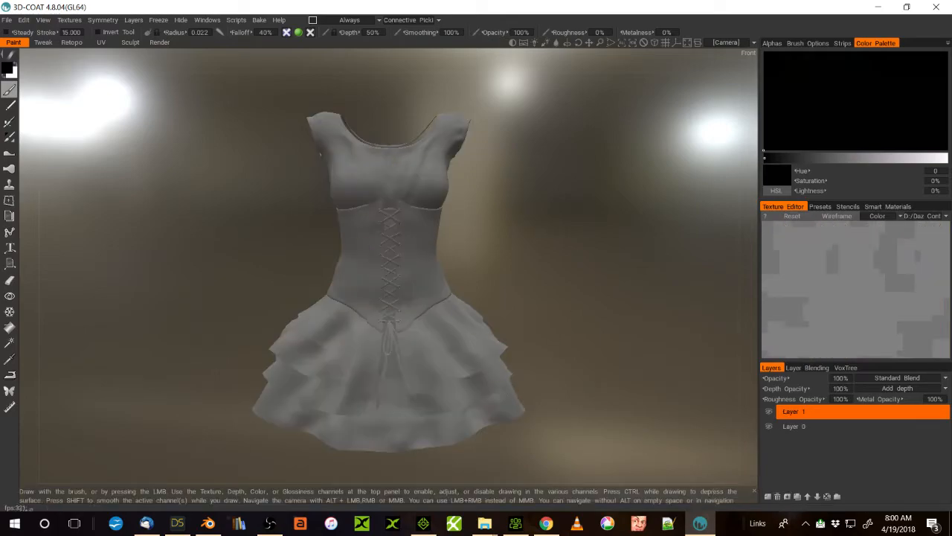
mouse_move(97, 119)
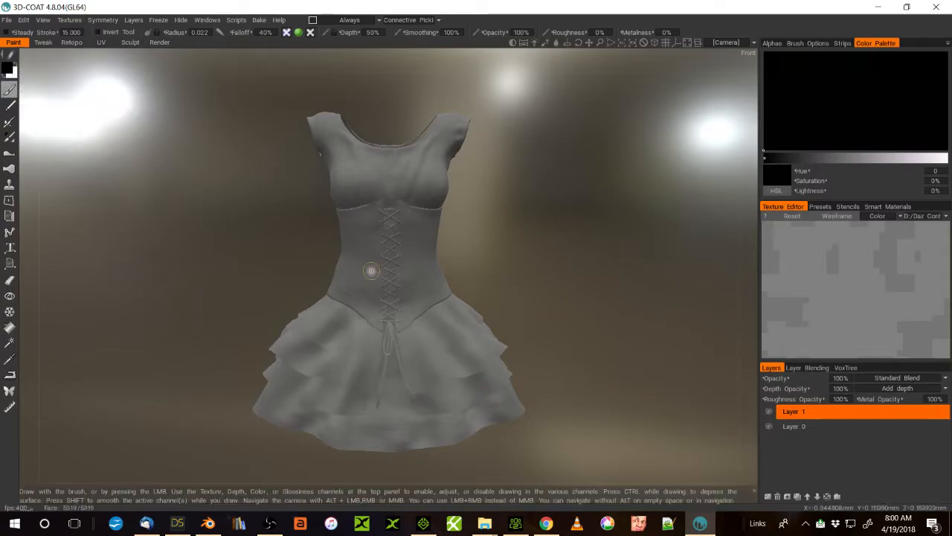
right_click(792, 410)
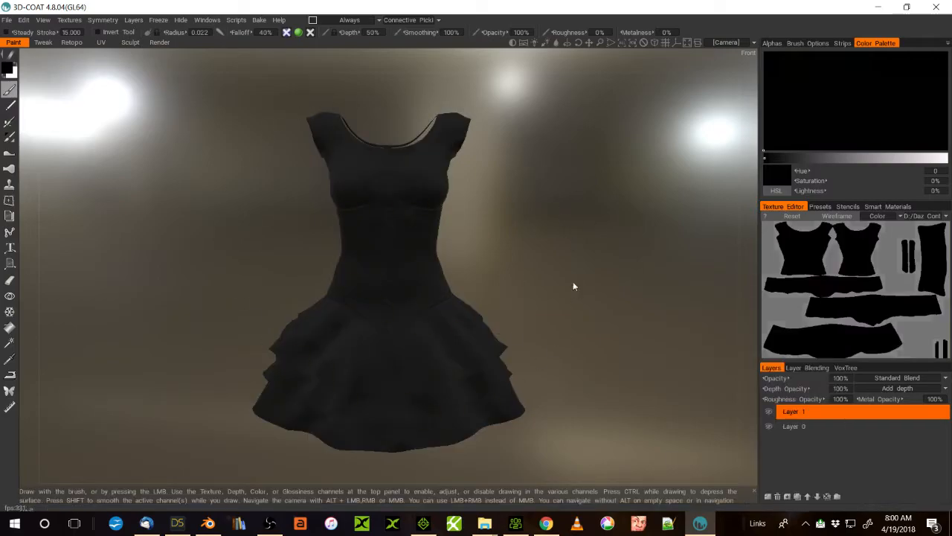
mouse_move(321, 283)
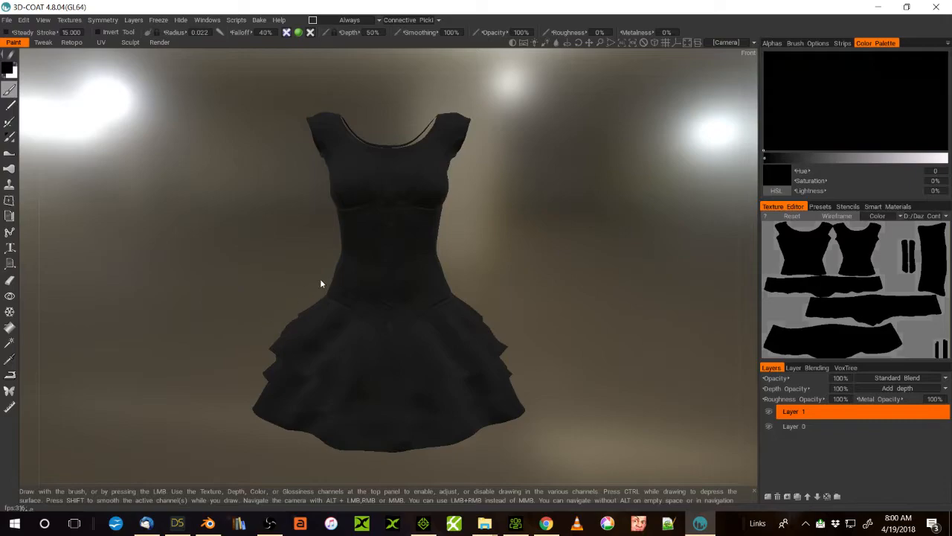
mouse_move(449, 291)
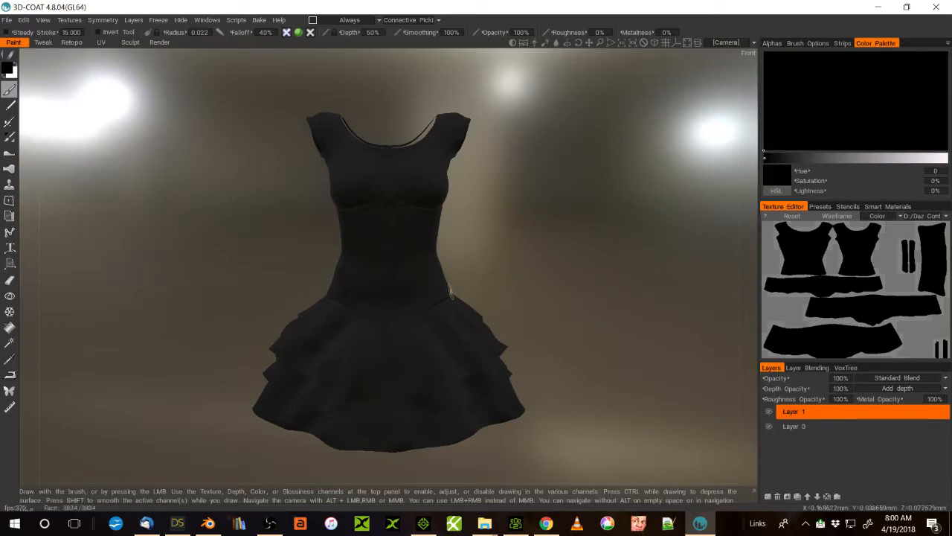
mouse_move(241, 149)
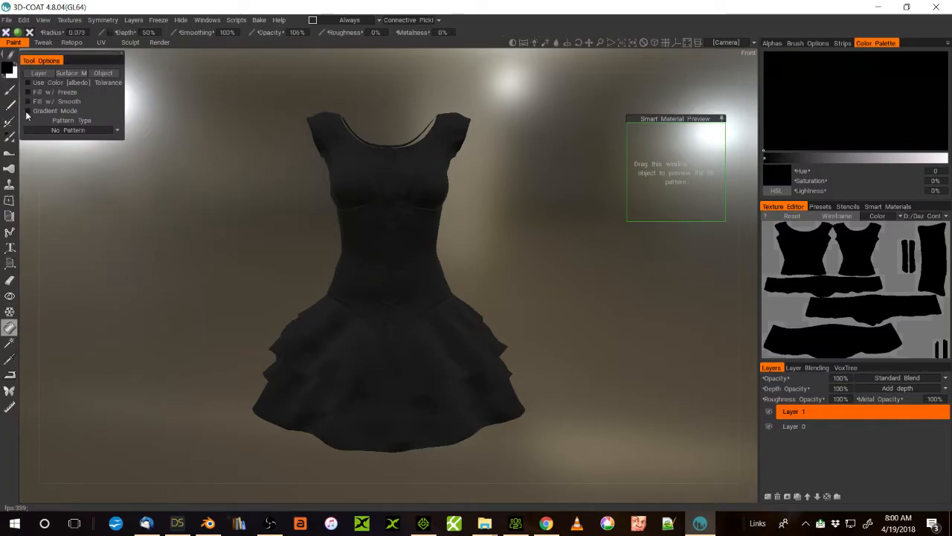
- Apply a Gradient Mode fill running from the bodice down toward the skirt
click(28, 111)
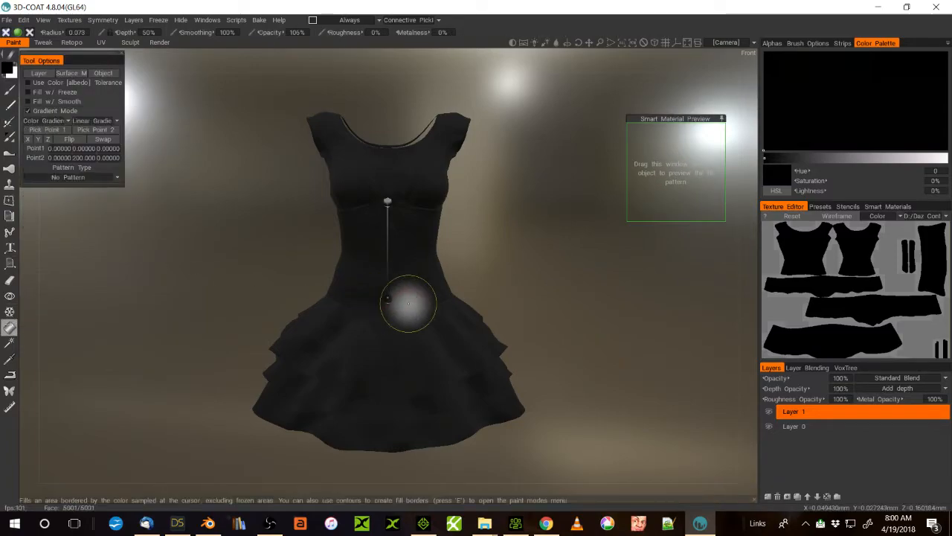
drag(407, 303, 390, 205)
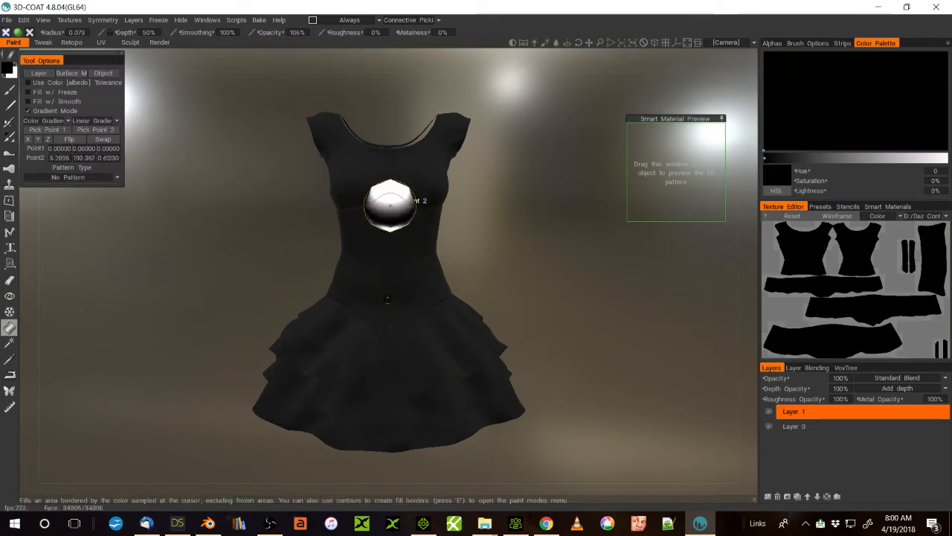
drag(390, 209, 393, 396)
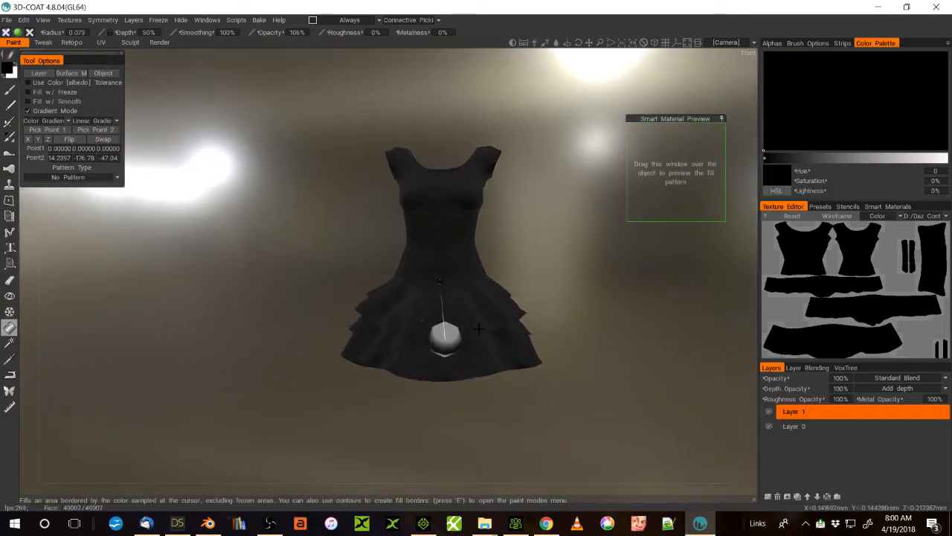
click(490, 318)
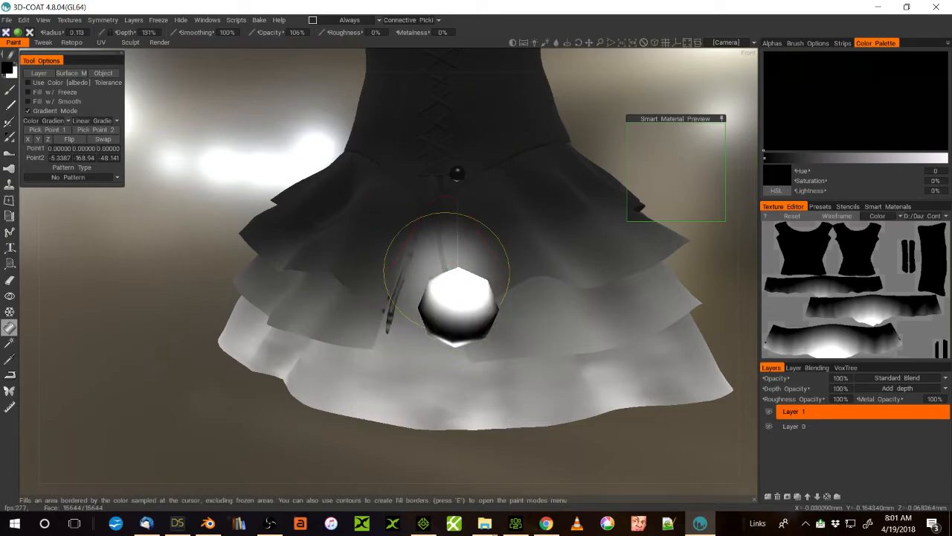
mouse_move(458, 312)
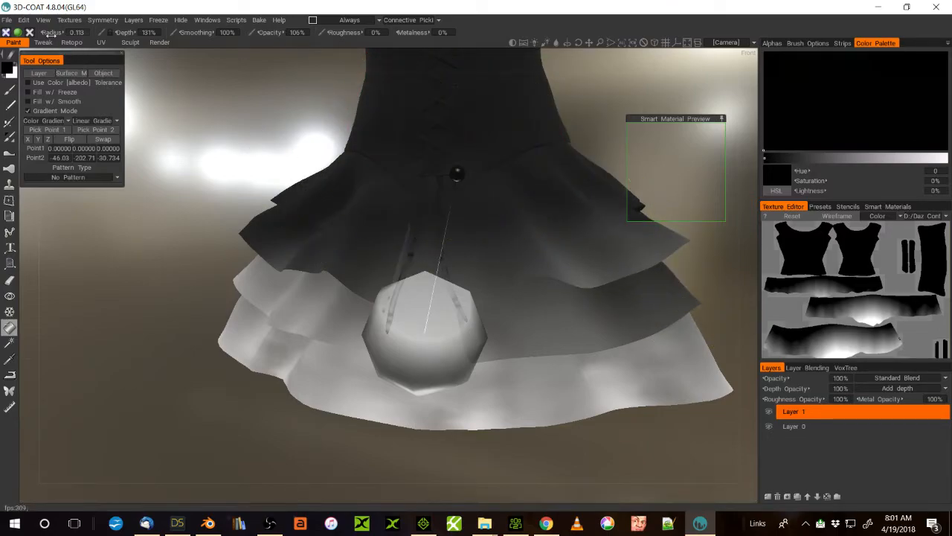
- Export Objects & Textures of the dress into the Downloads folder
click(6, 21)
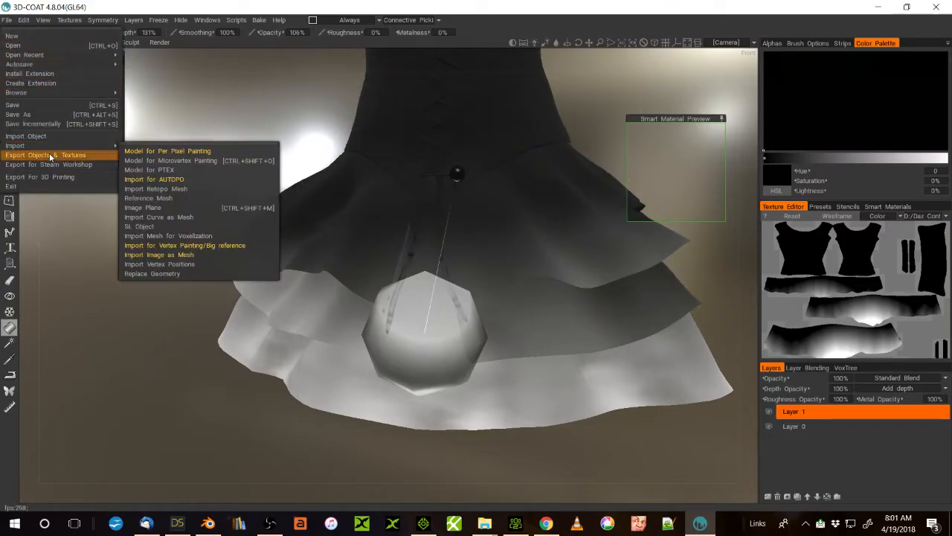
click(45, 155)
text(tes)
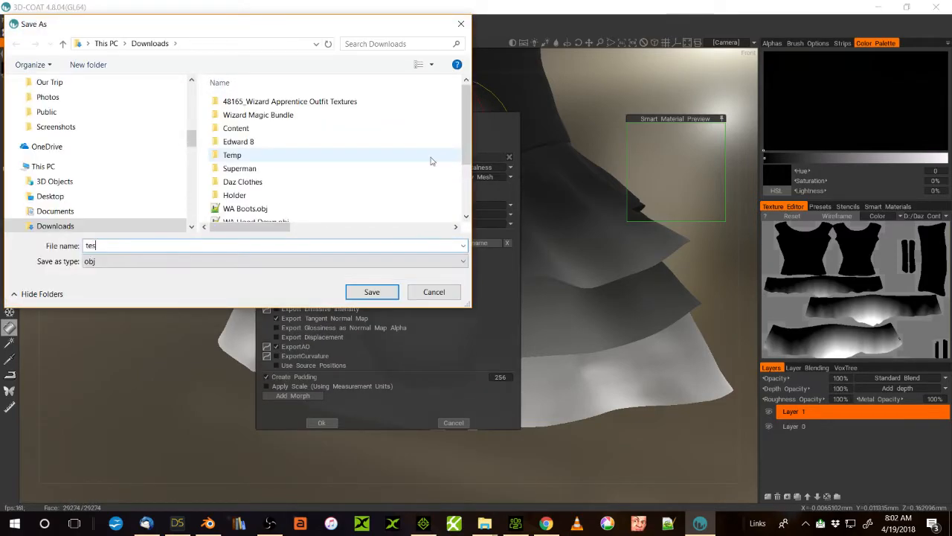
click(372, 291)
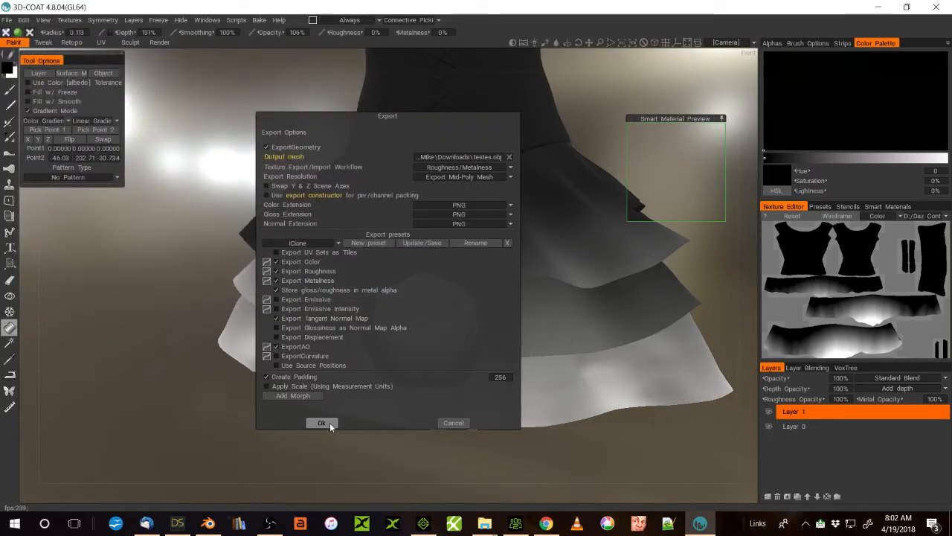
click(322, 423)
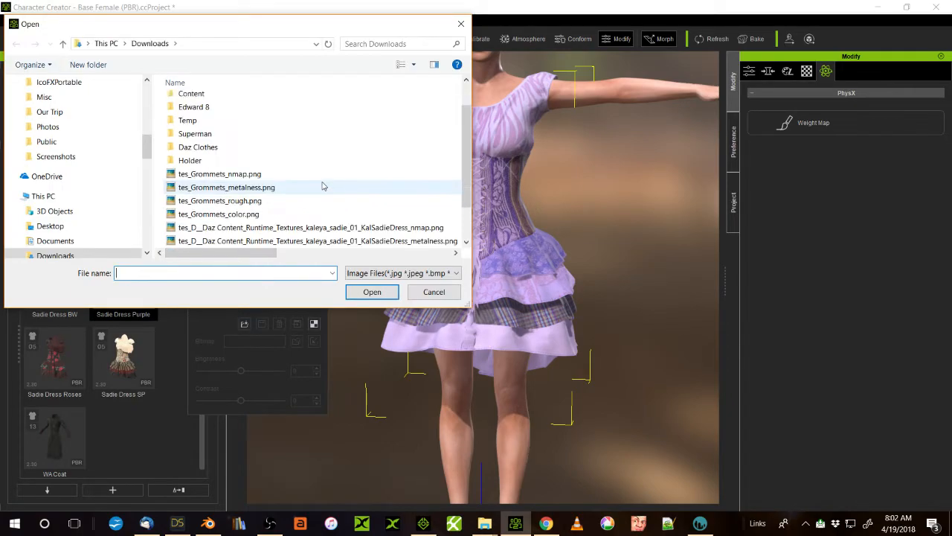
- Load the exported gradient map as the 01_KatSadieDress PhysX weight map, accepting the polygon-count warning
scroll(down, 3)
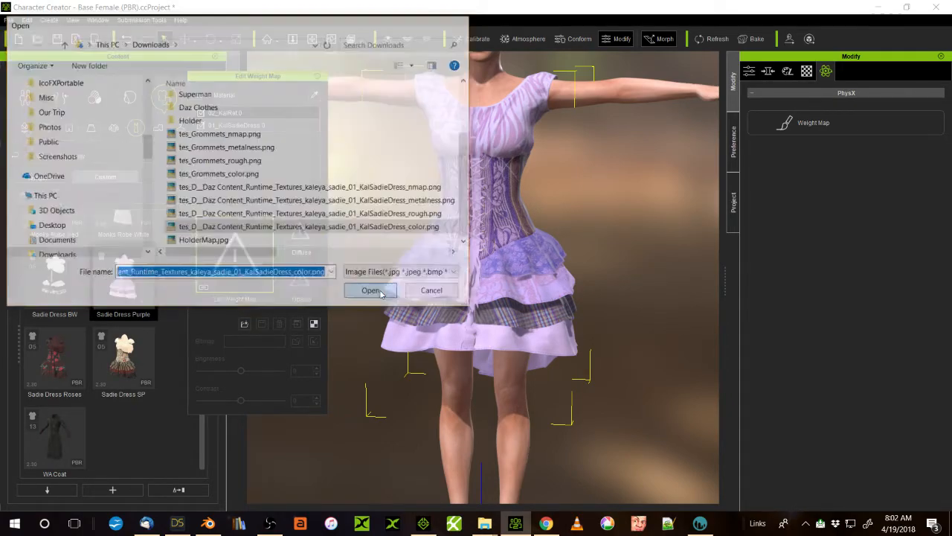
click(370, 290)
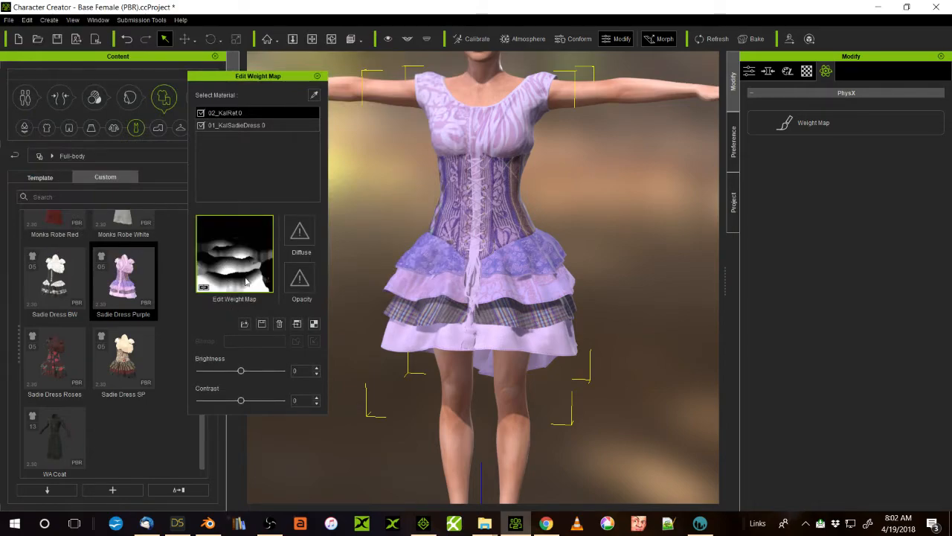
mouse_move(218, 250)
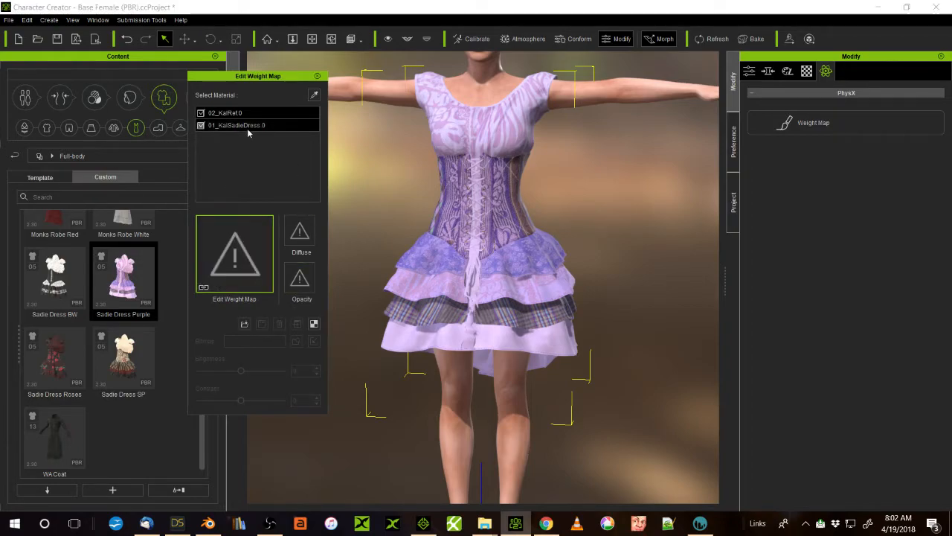
click(237, 125)
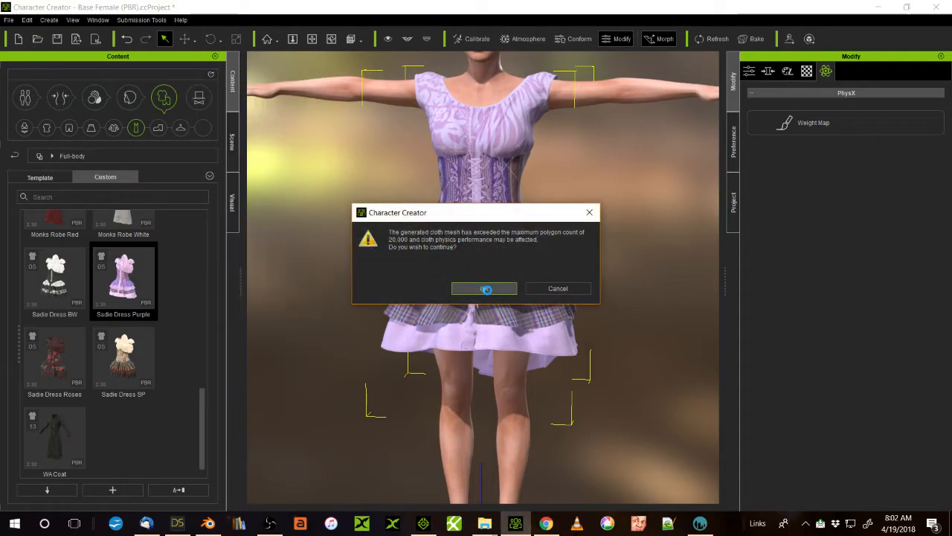
click(484, 289)
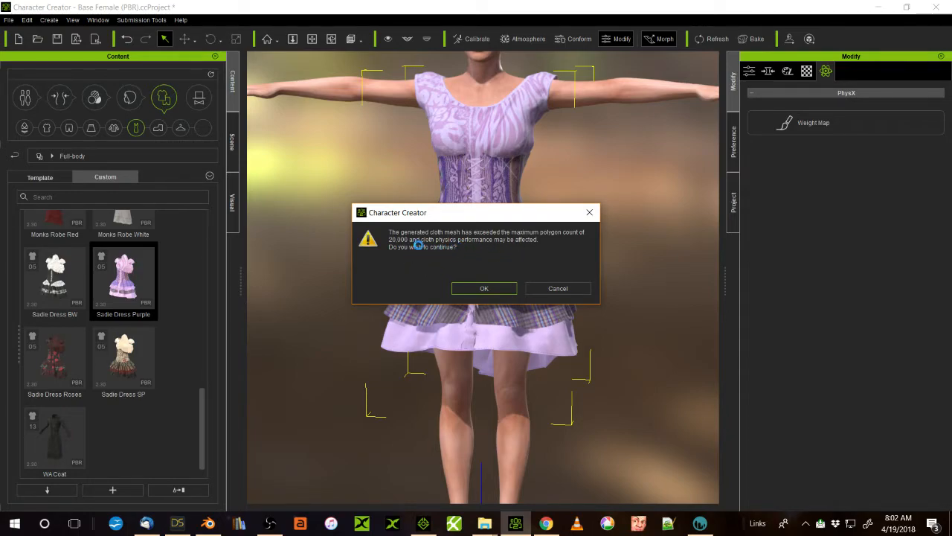
click(483, 289)
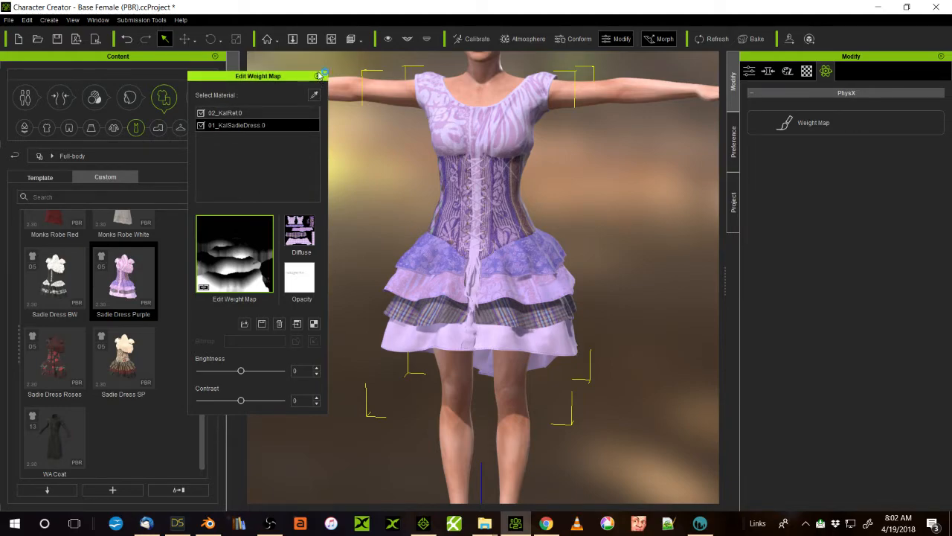
click(320, 74)
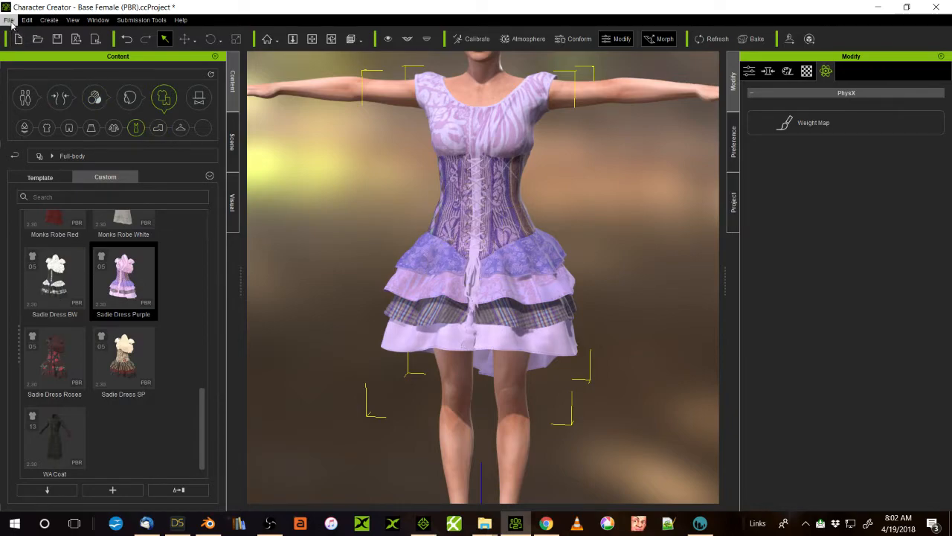
- Send the dressed character from Character Creator to iClone via File > Export
click(9, 21)
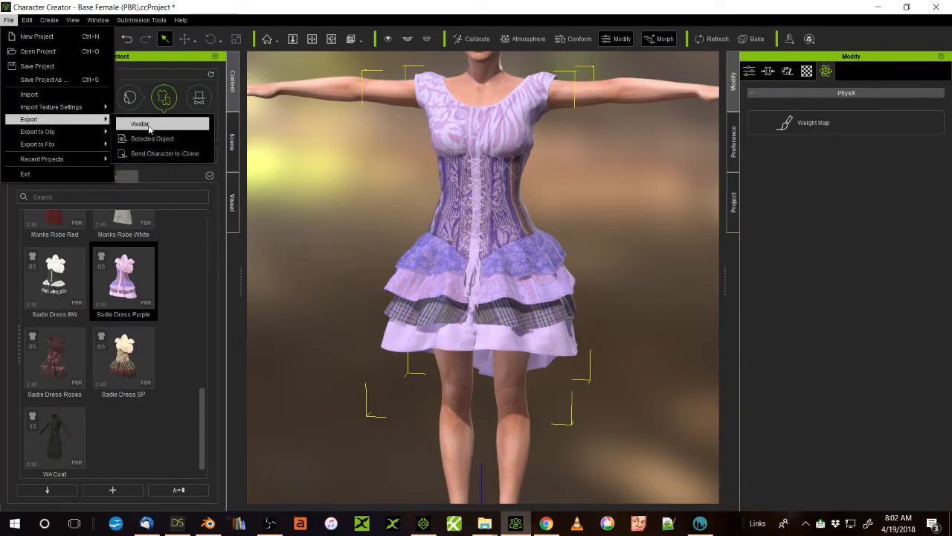
mouse_move(164, 154)
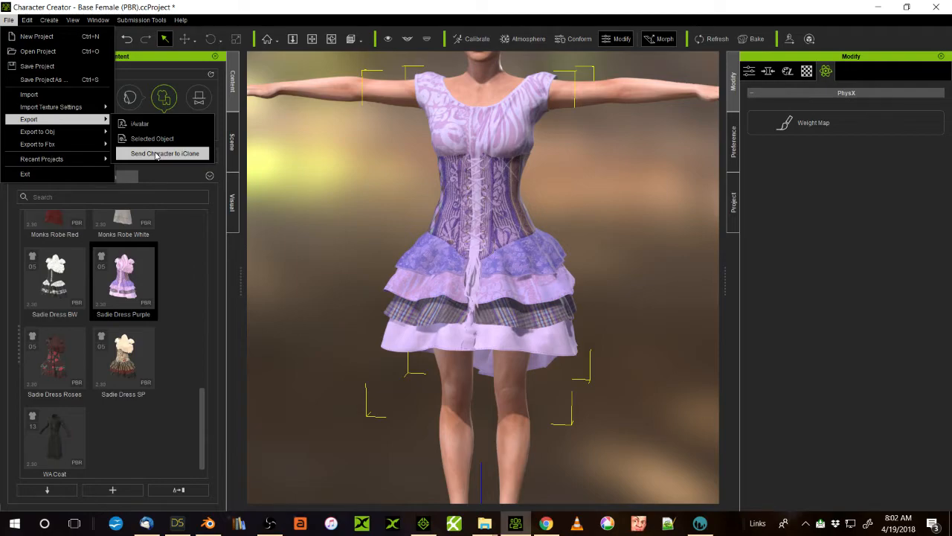
click(164, 153)
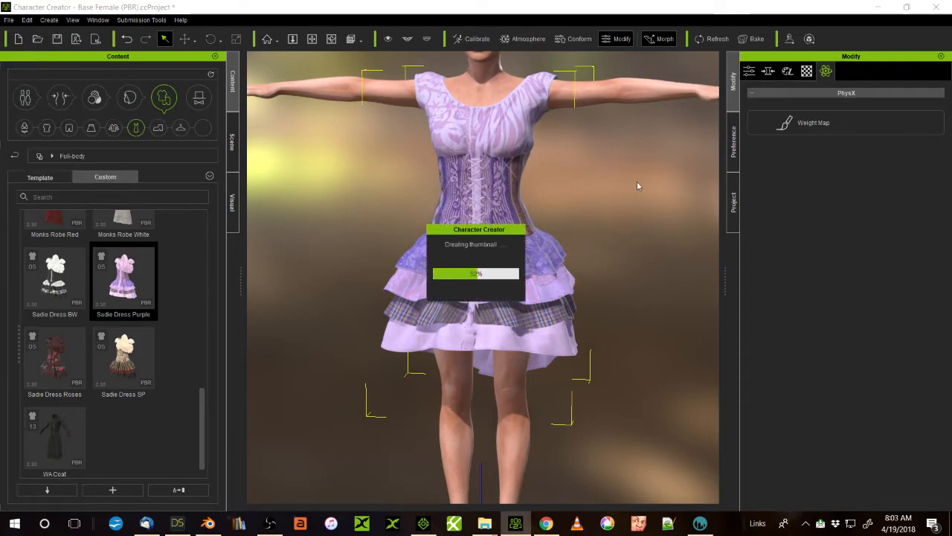
mouse_move(607, 199)
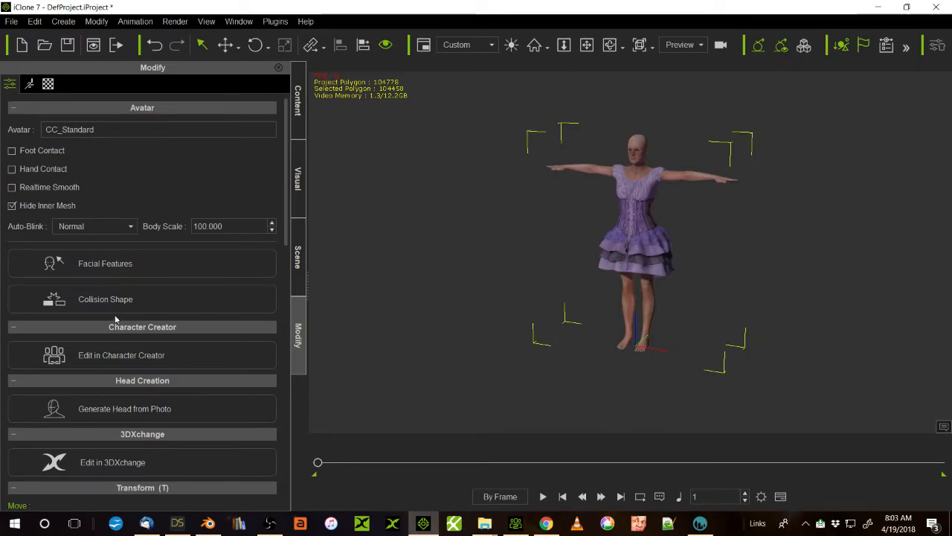
- Check the character's Collision Shape settings and leave them unchanged
click(105, 298)
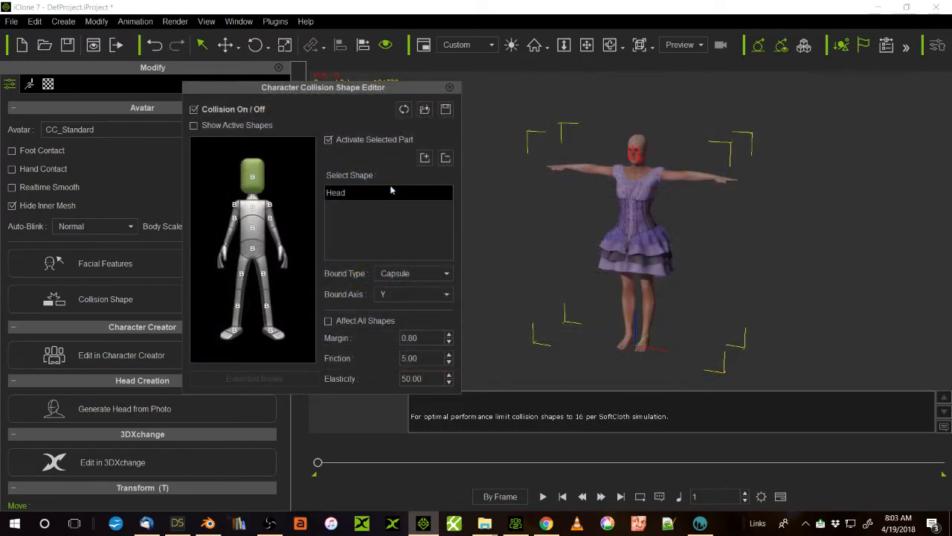
click(449, 86)
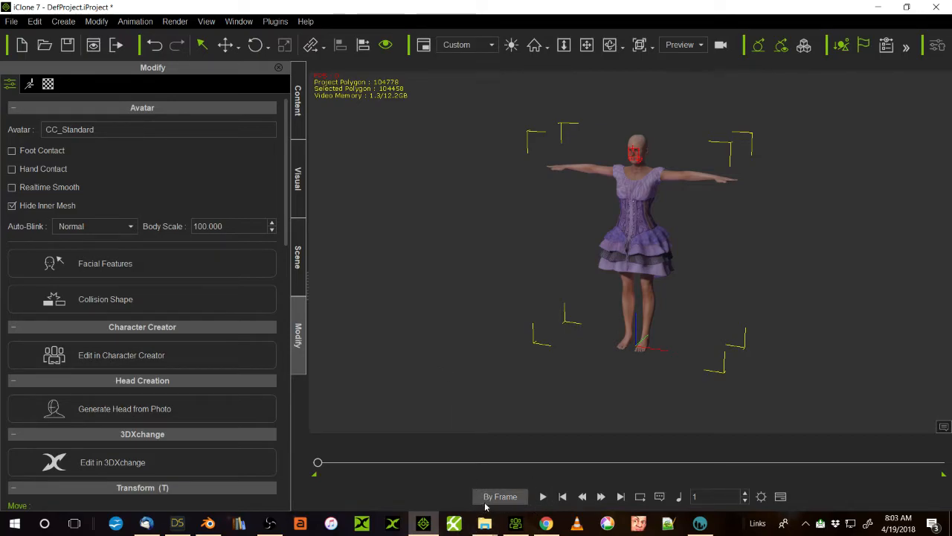
mouse_move(452, 374)
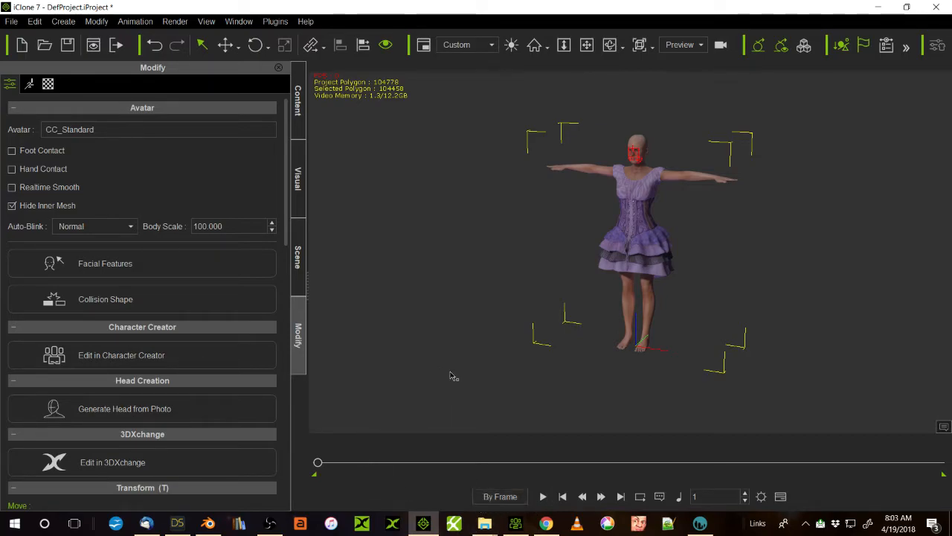
- Play the timeline to watch the dress cloth droop to the floor, then stop and rewind to frame one
click(543, 497)
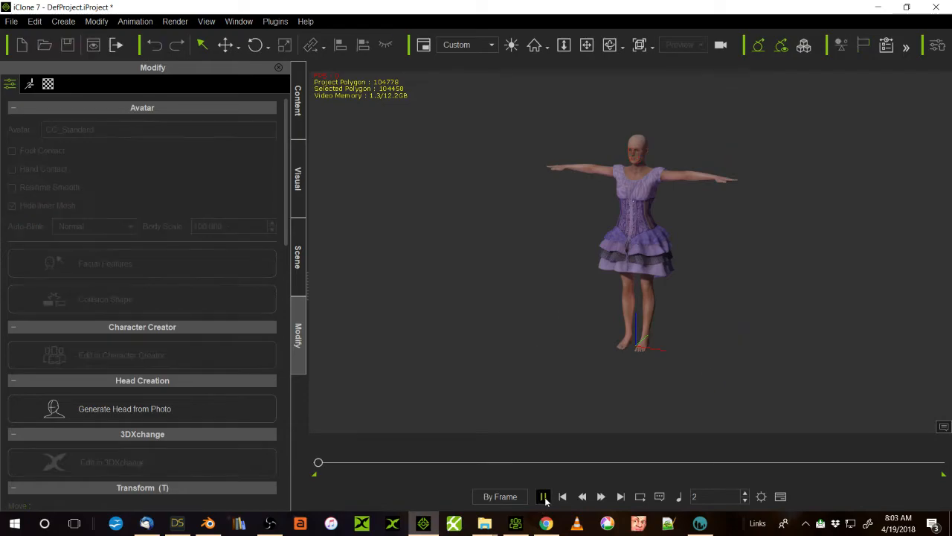
click(543, 497)
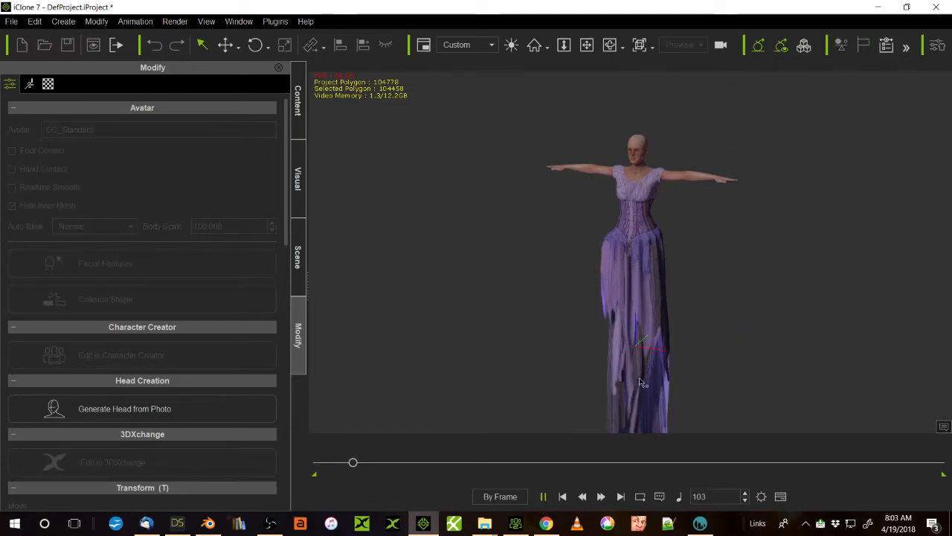
click(562, 497)
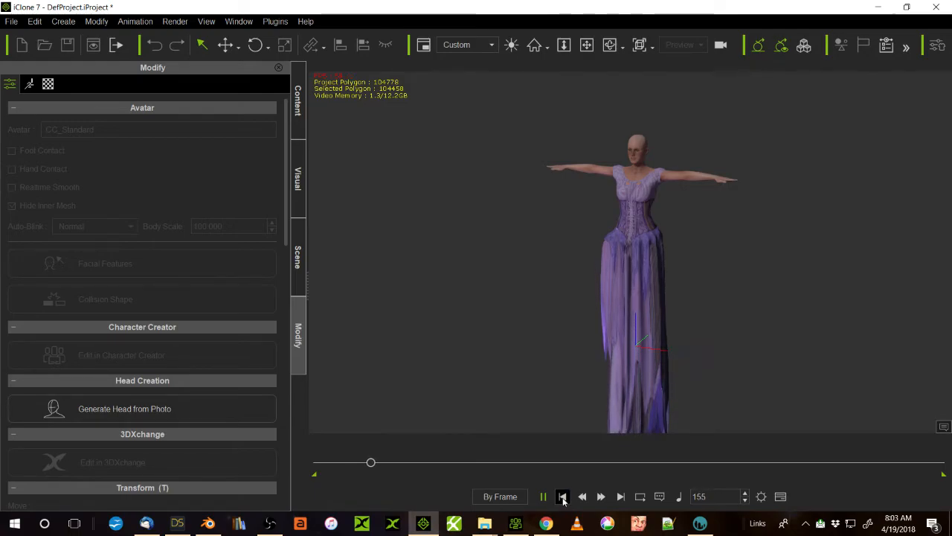
click(563, 497)
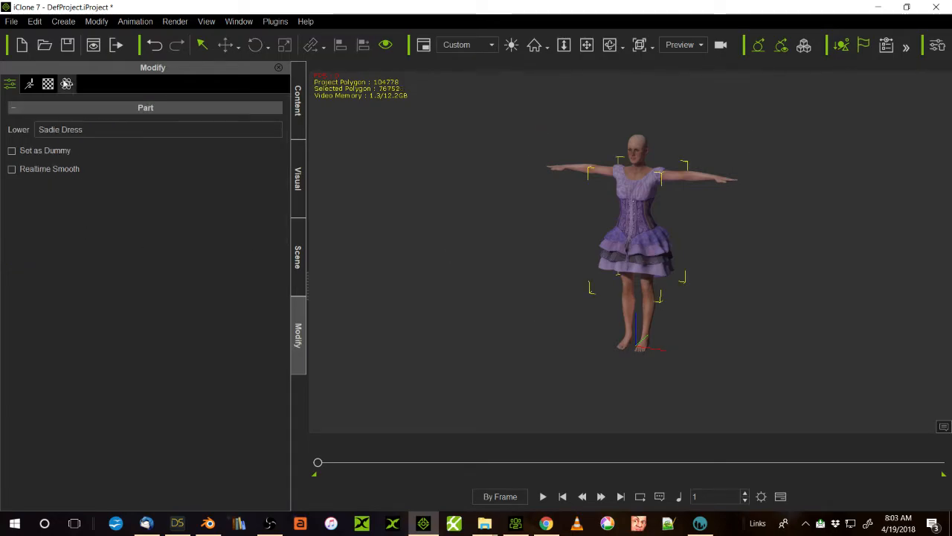
- Lower the dress weight map brightness to -17 and replay the cloth simulation to check it
click(65, 84)
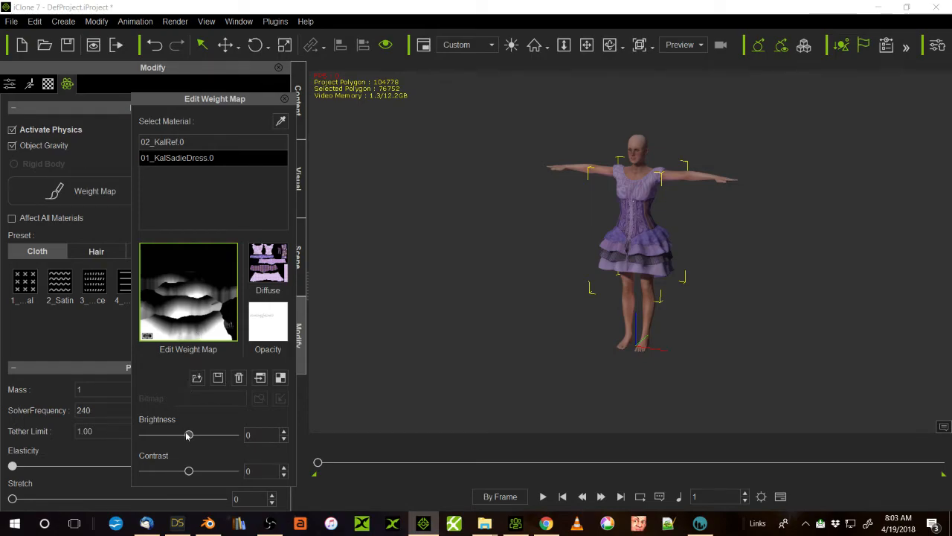
drag(188, 434, 185, 434)
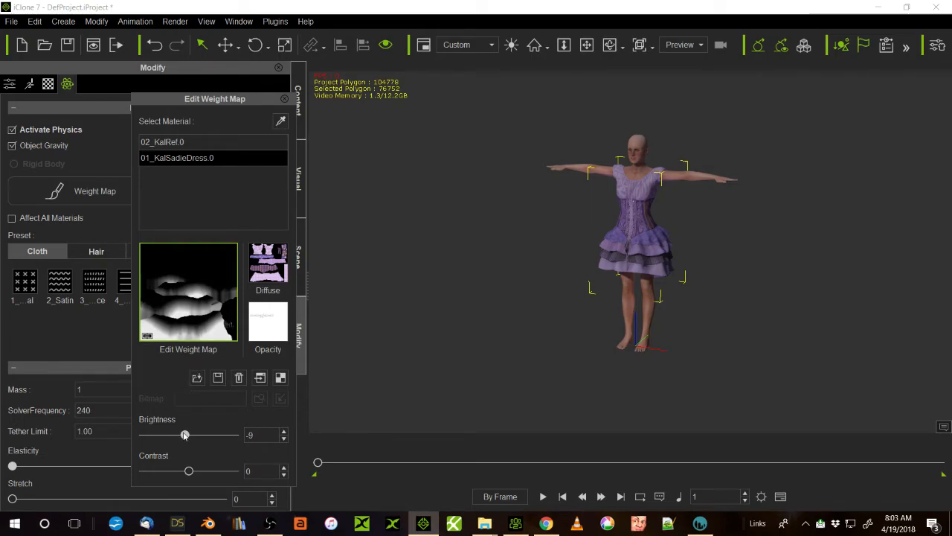
drag(184, 434, 180, 434)
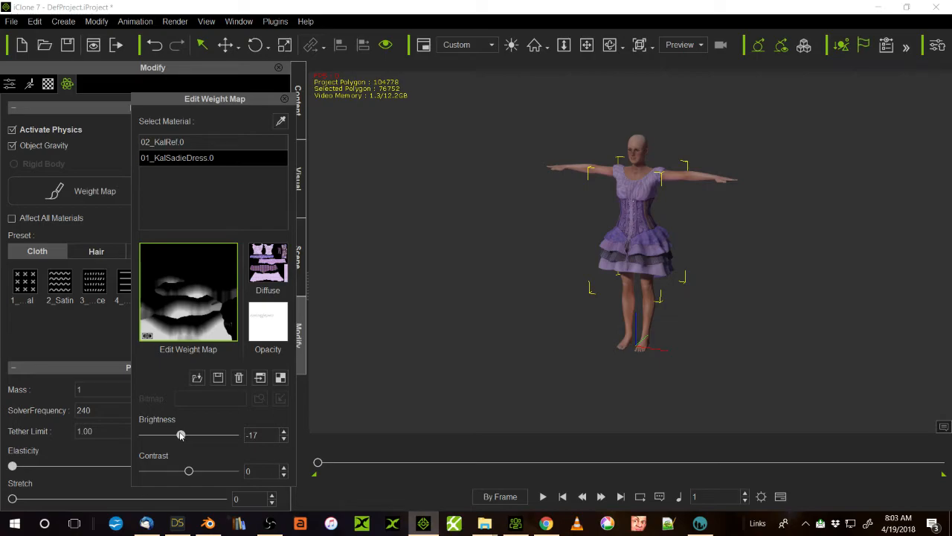
mouse_move(512, 402)
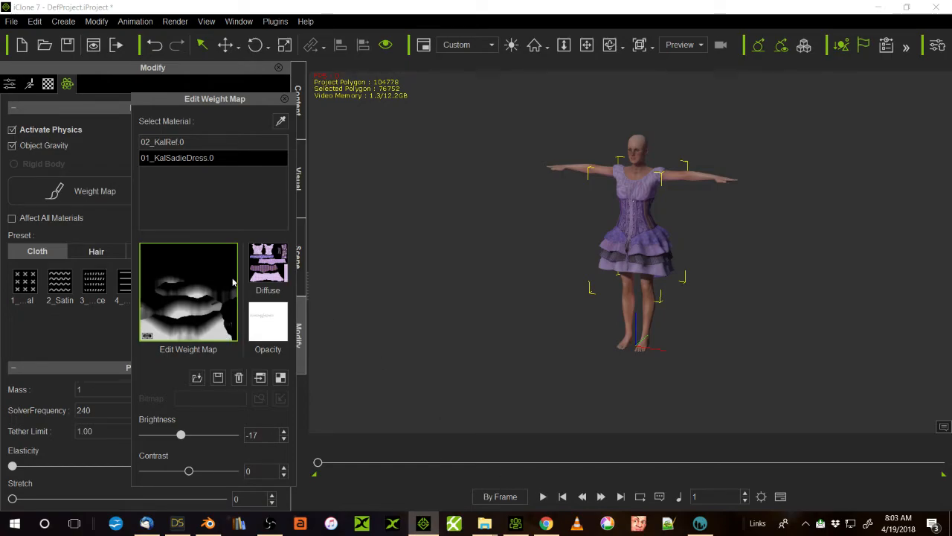
click(543, 497)
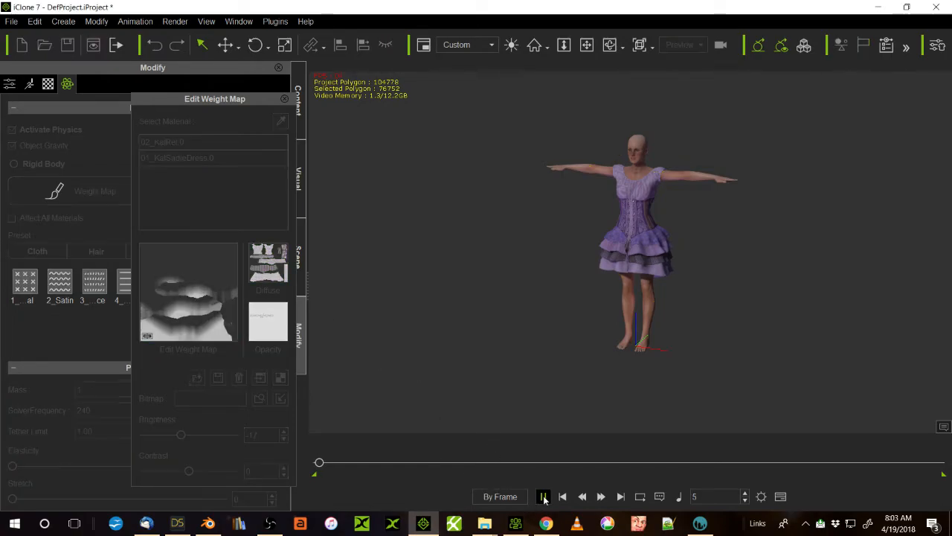
click(543, 497)
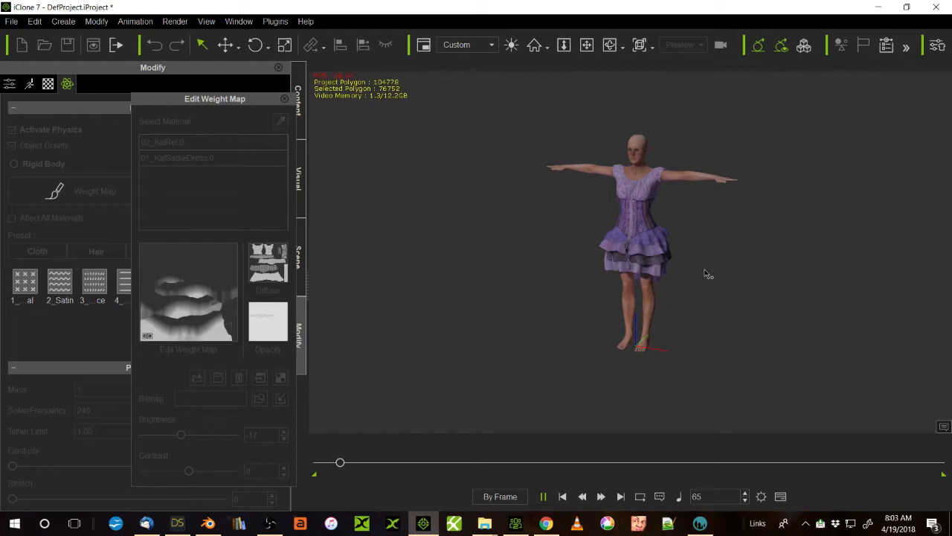
click(543, 496)
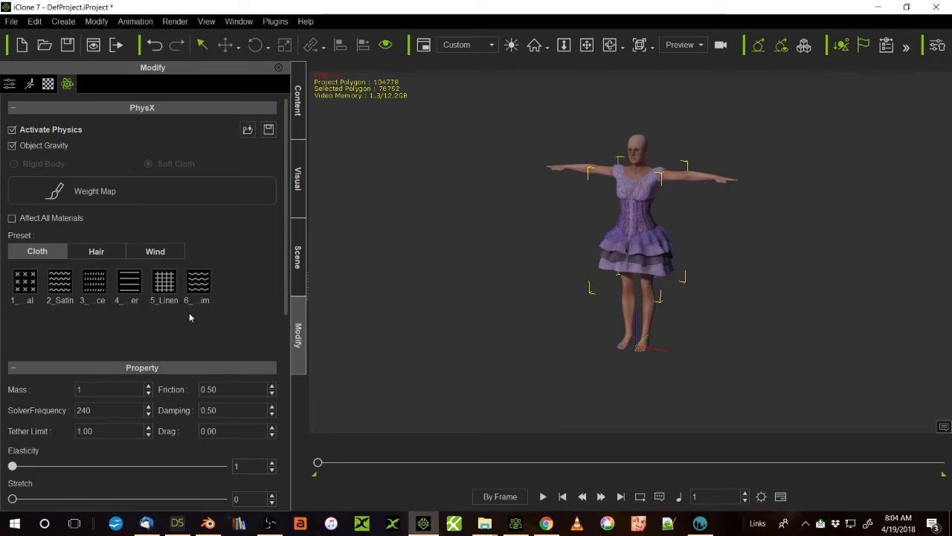
mouse_move(655, 267)
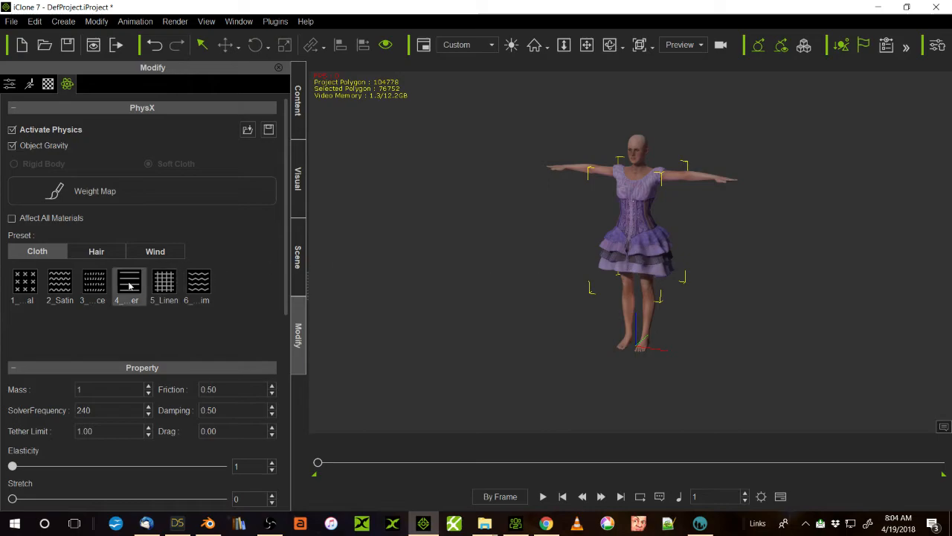
- Apply the fourth PhysX cloth preset to the dress
click(130, 281)
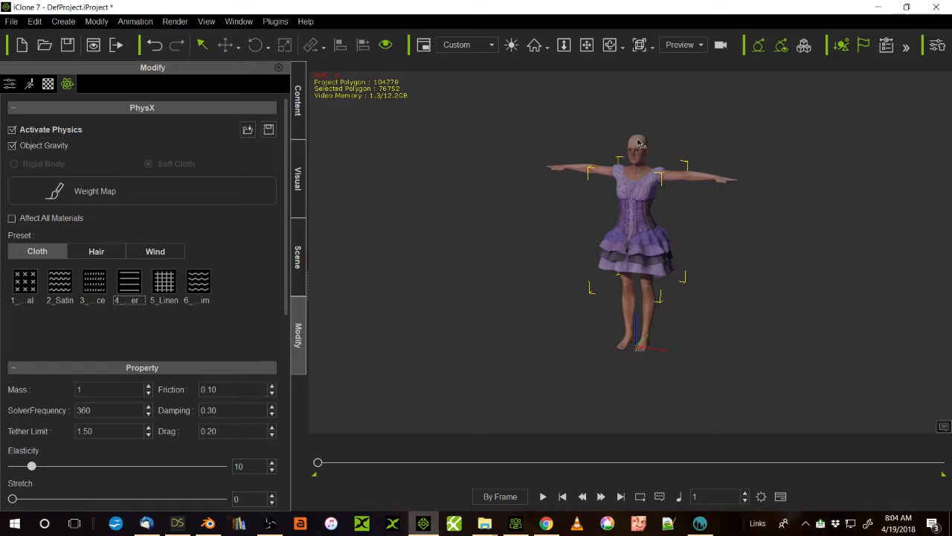
click(47, 83)
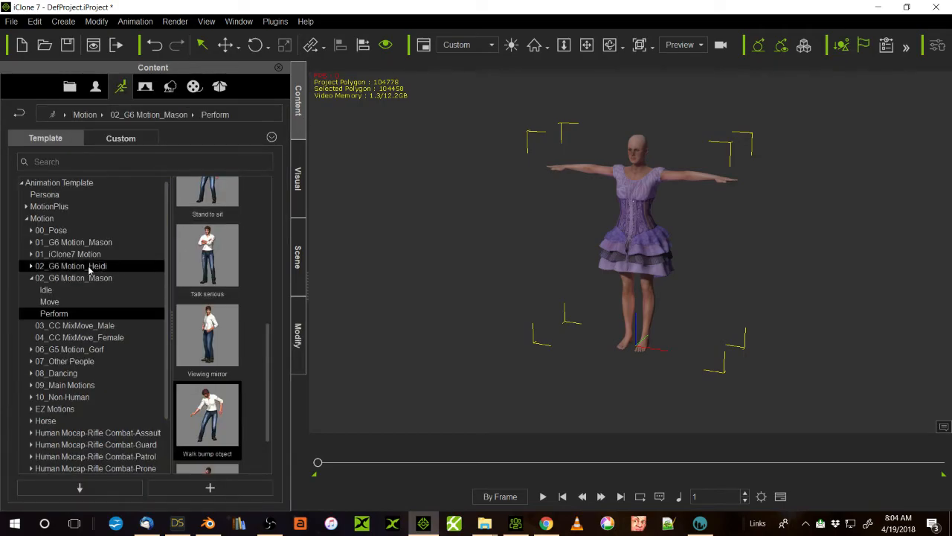
- Apply a dance motion from 02_G6 Motion_Heidi > Perform and play it with the dress simulating
click(33, 265)
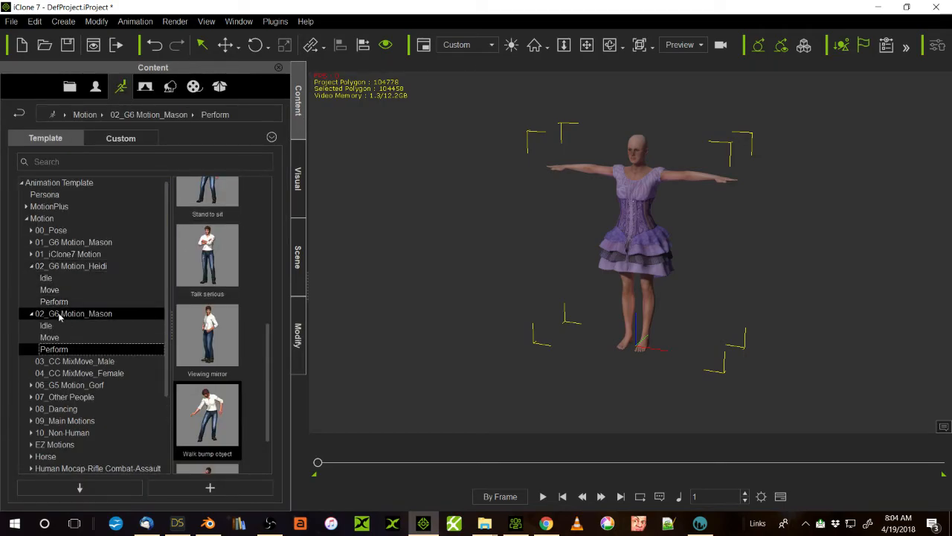
click(53, 301)
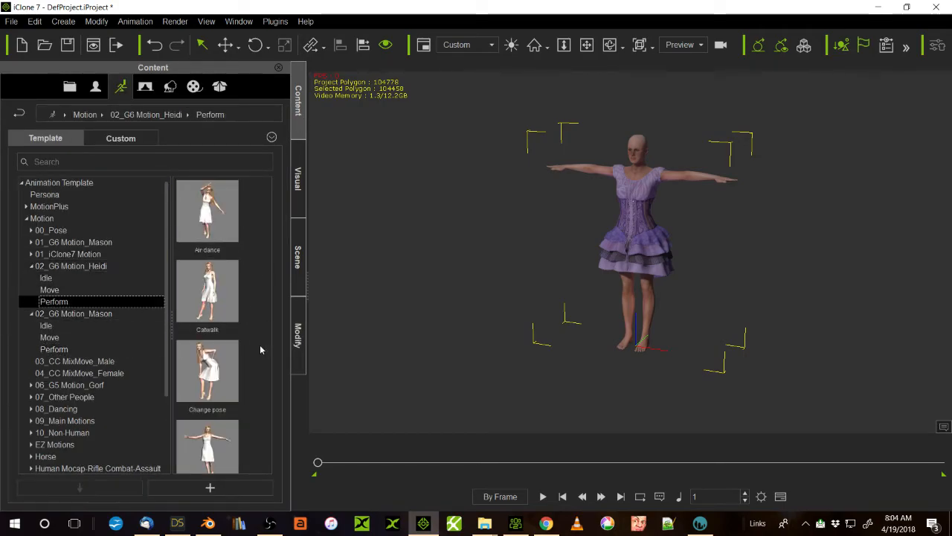
double_click(207, 445)
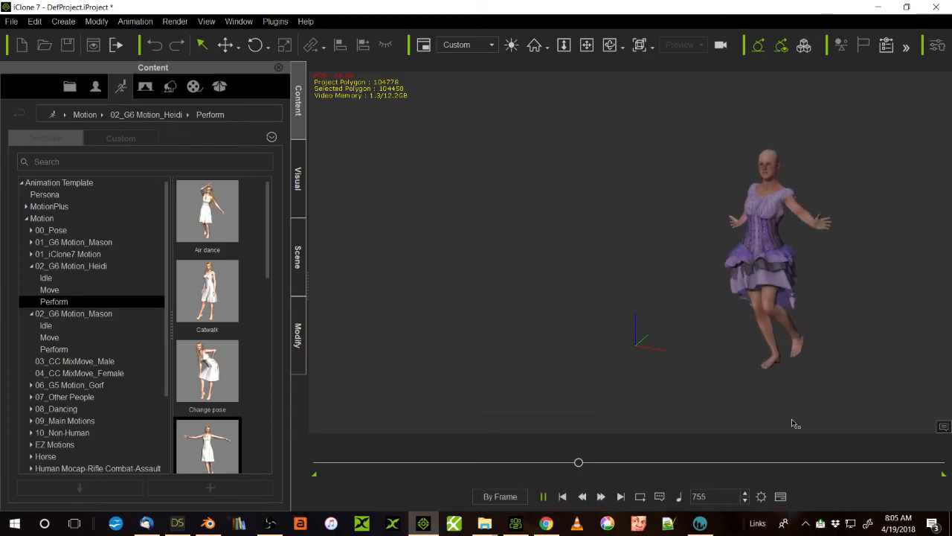
click(543, 497)
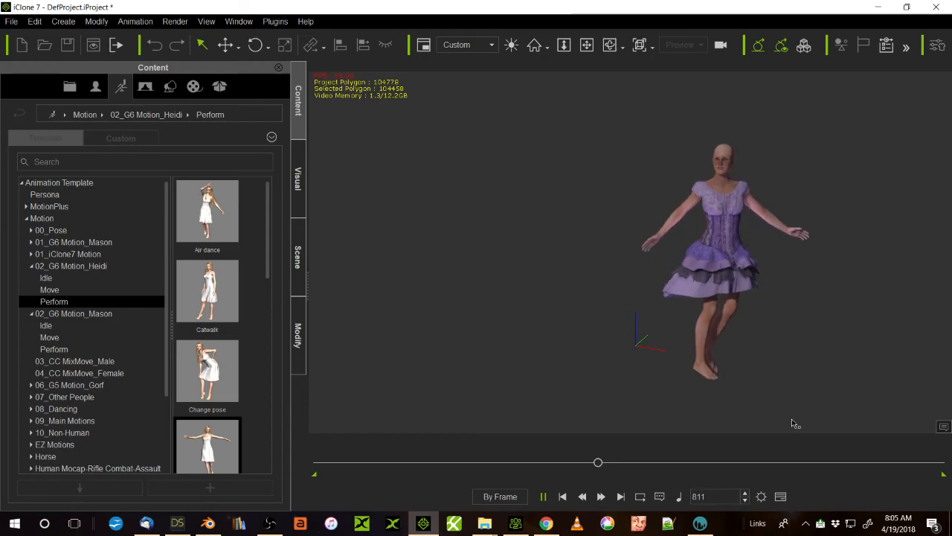